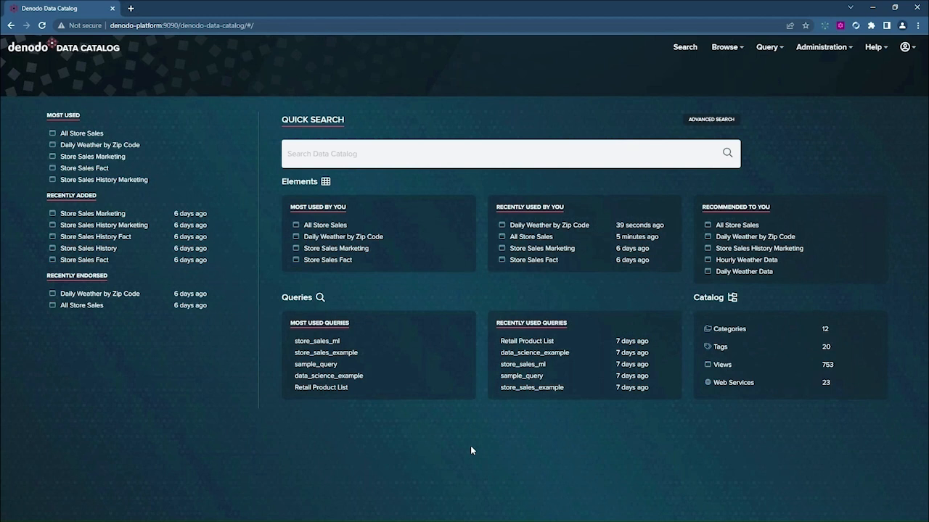
pyautogui.moveTo(534, 376)
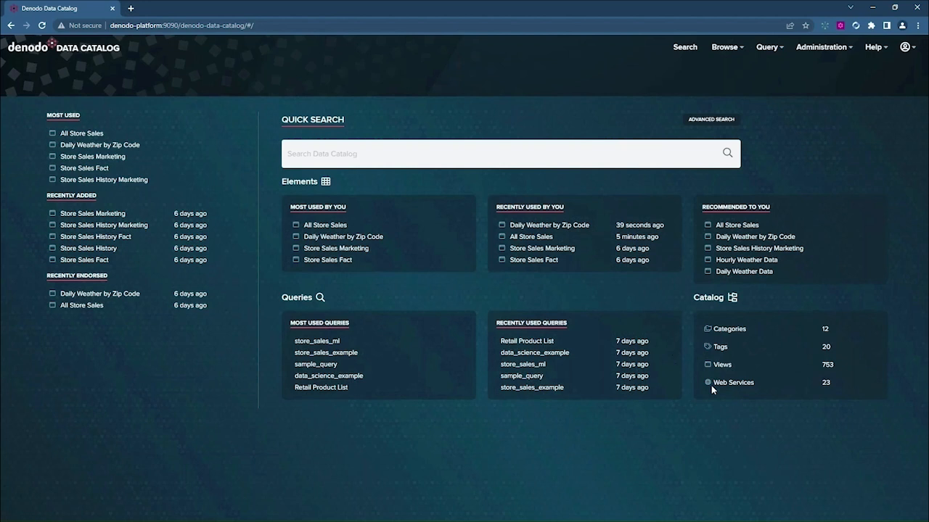
# Search the catalog for 'store sales' to list matching views like All Store Sales
pyautogui.click(394, 154)
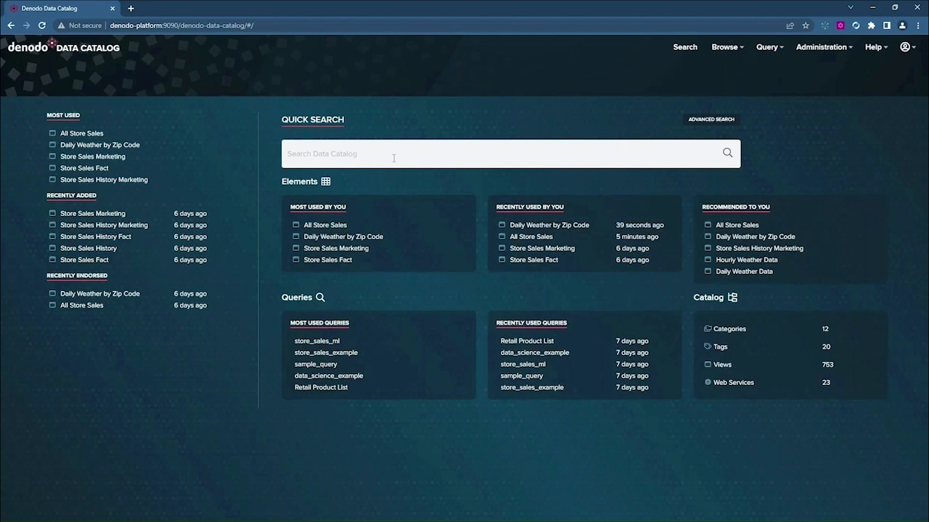
pyautogui.write('store sales')
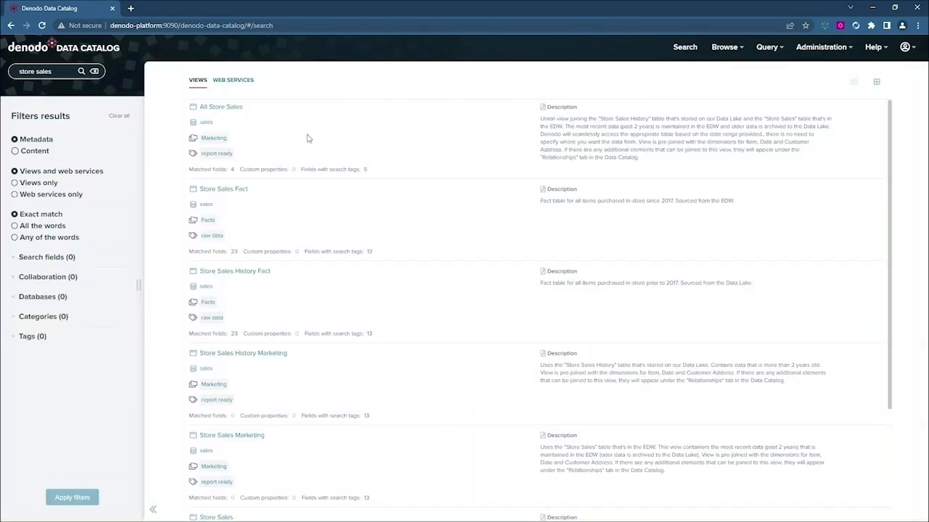
pyautogui.moveTo(222, 107)
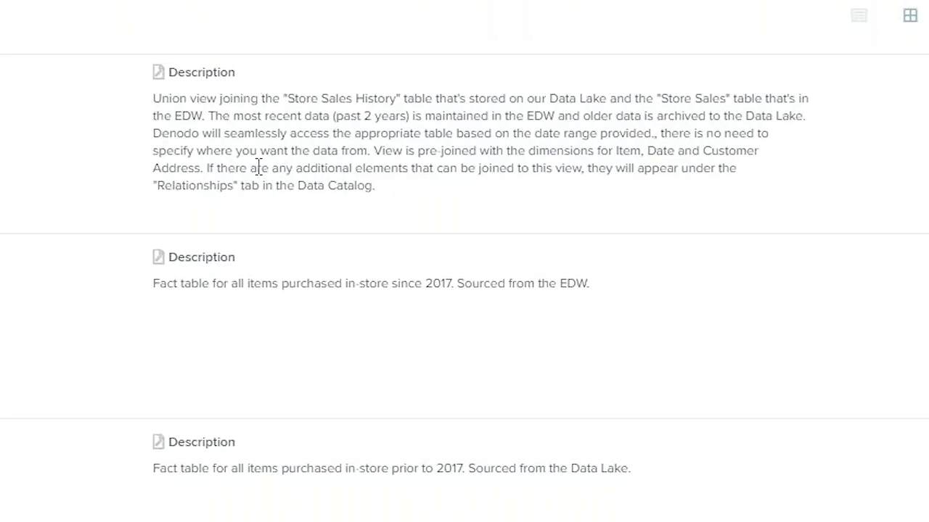
pyautogui.moveTo(435, 230)
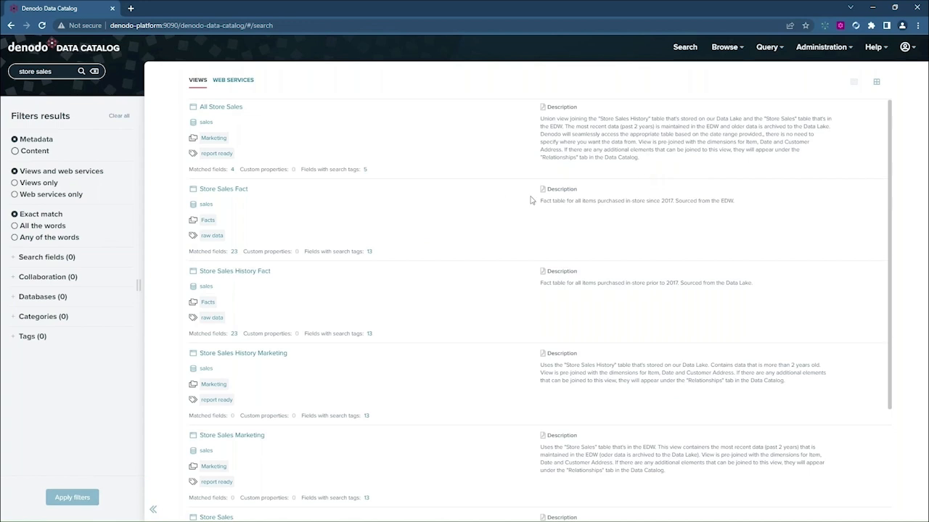
pyautogui.moveTo(220, 107)
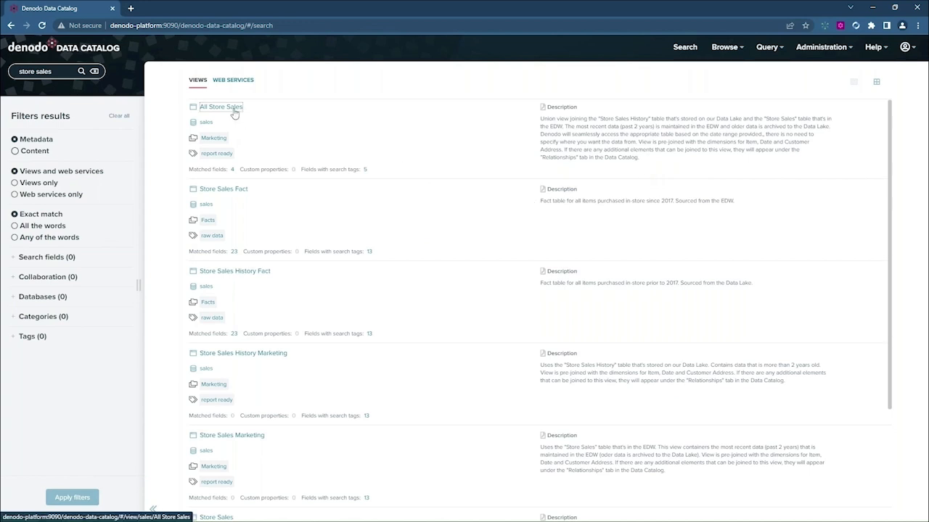
# View the All Store Sales summary and its Collaboration endorser details
pyautogui.click(221, 107)
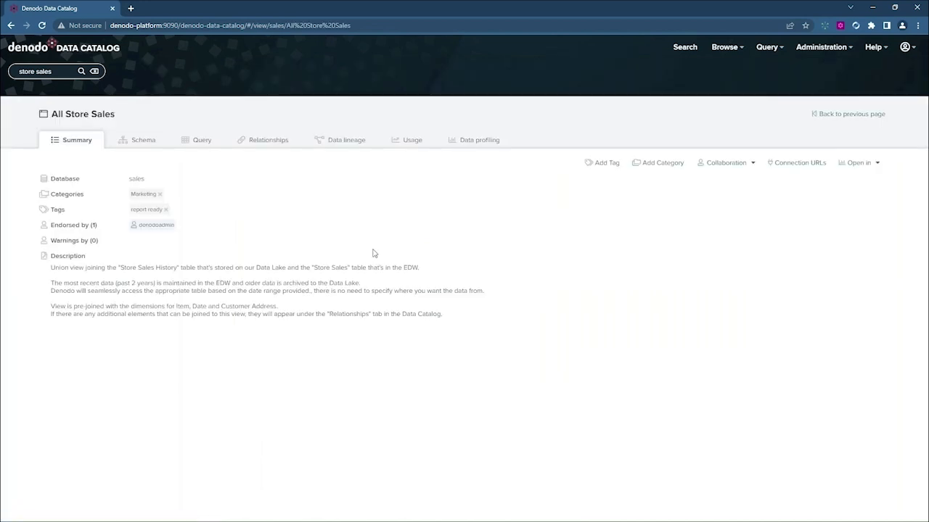
pyautogui.moveTo(578, 309)
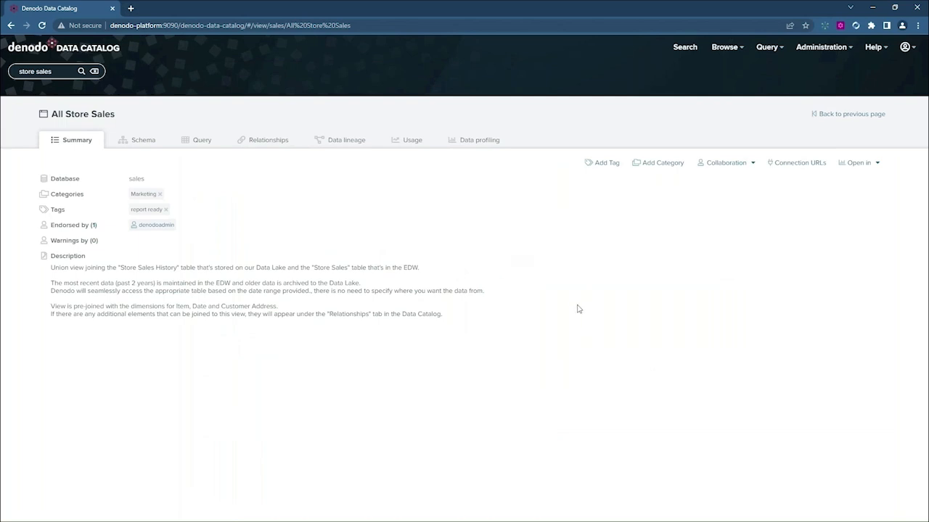
pyautogui.moveTo(298, 260)
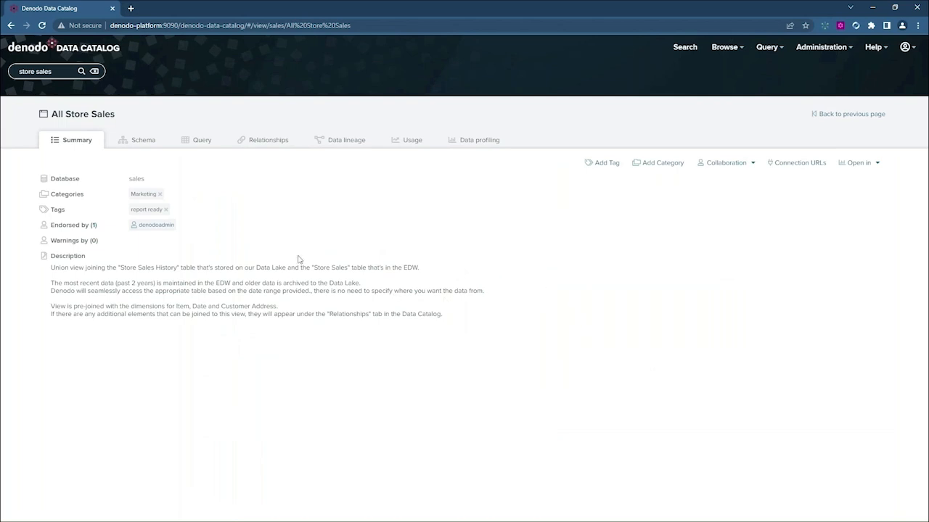
pyautogui.moveTo(357, 238)
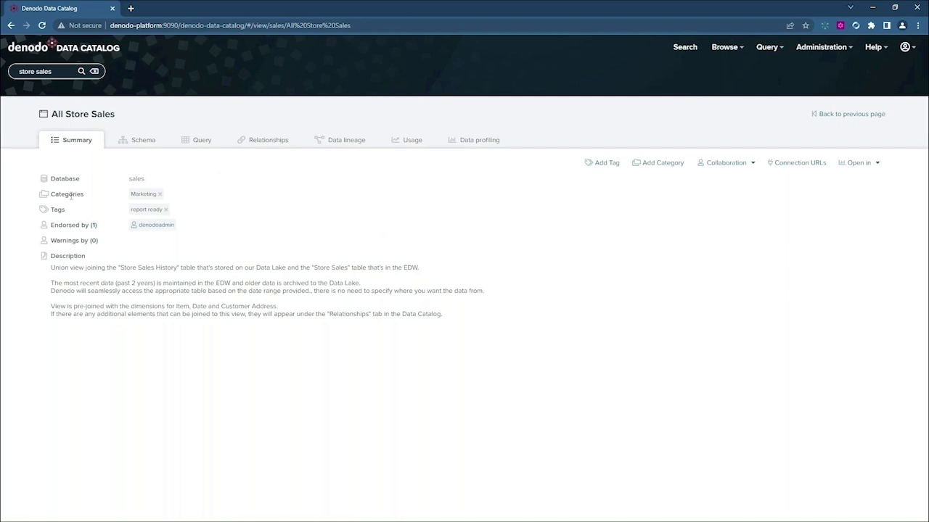
pyautogui.moveTo(126, 205)
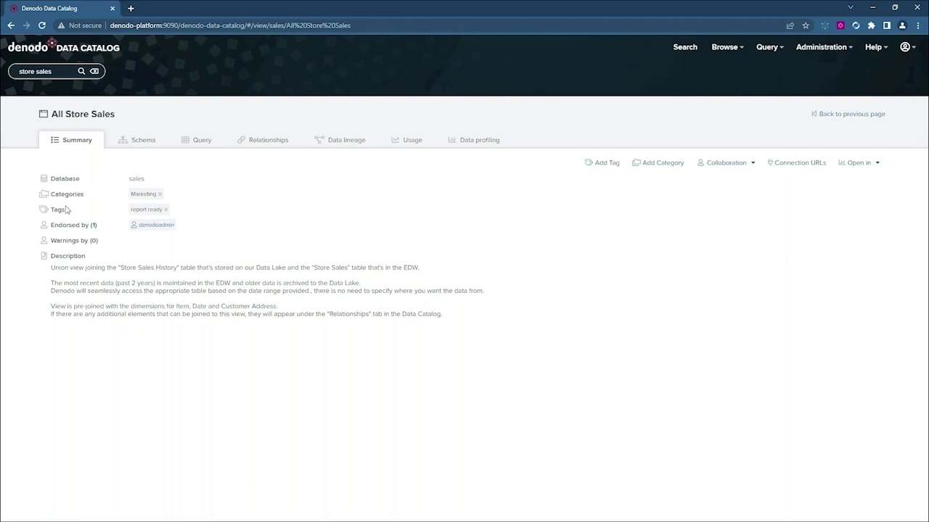
pyautogui.moveTo(144, 220)
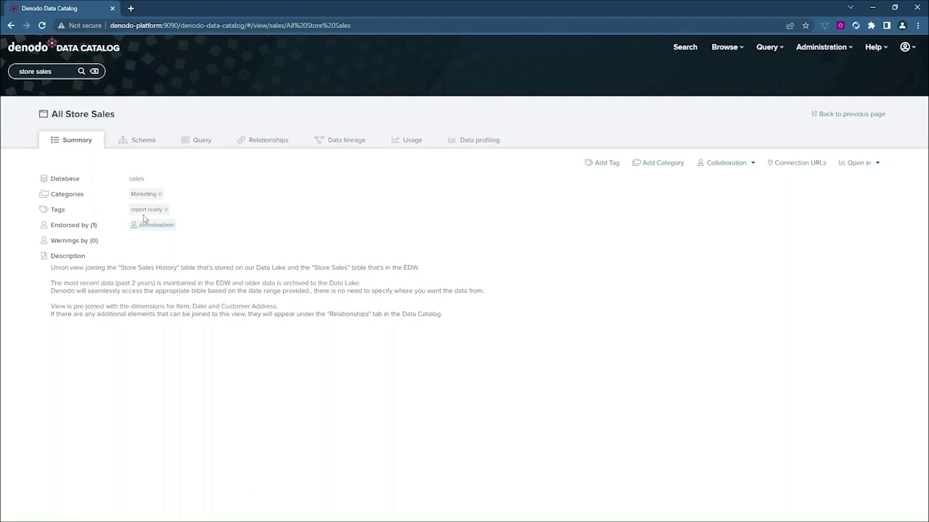
pyautogui.moveTo(228, 214)
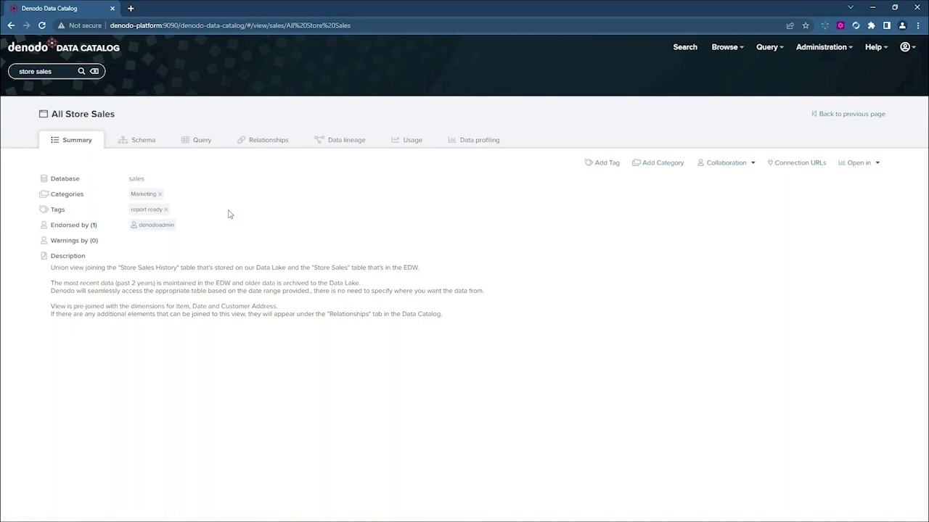
pyautogui.moveTo(272, 217)
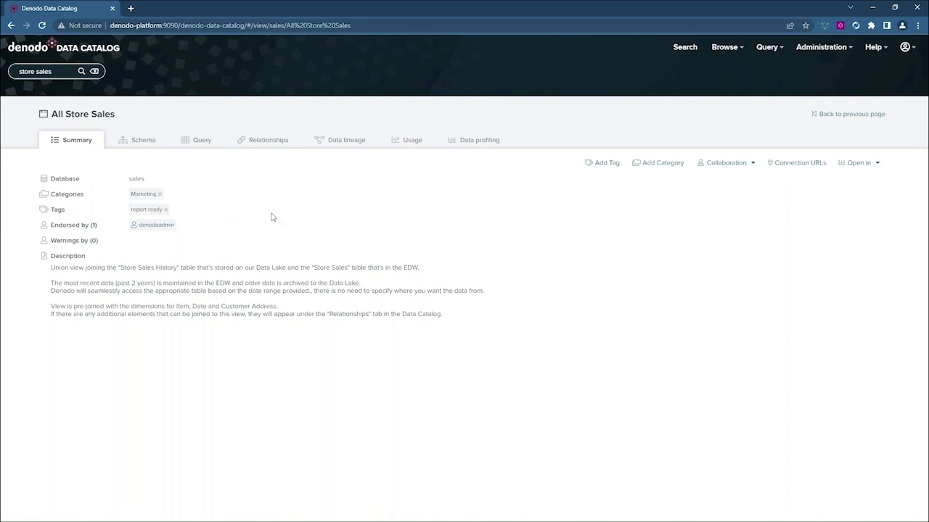
pyautogui.moveTo(725, 163)
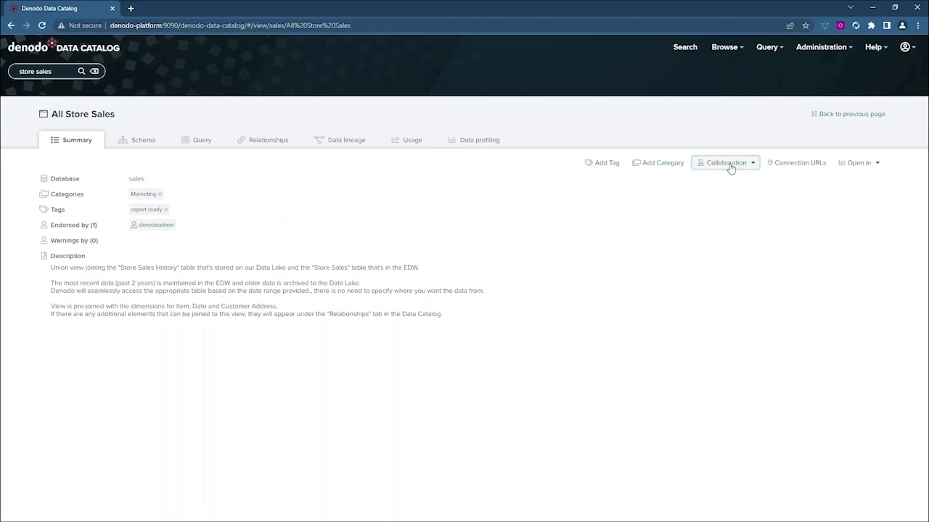
pyautogui.click(726, 162)
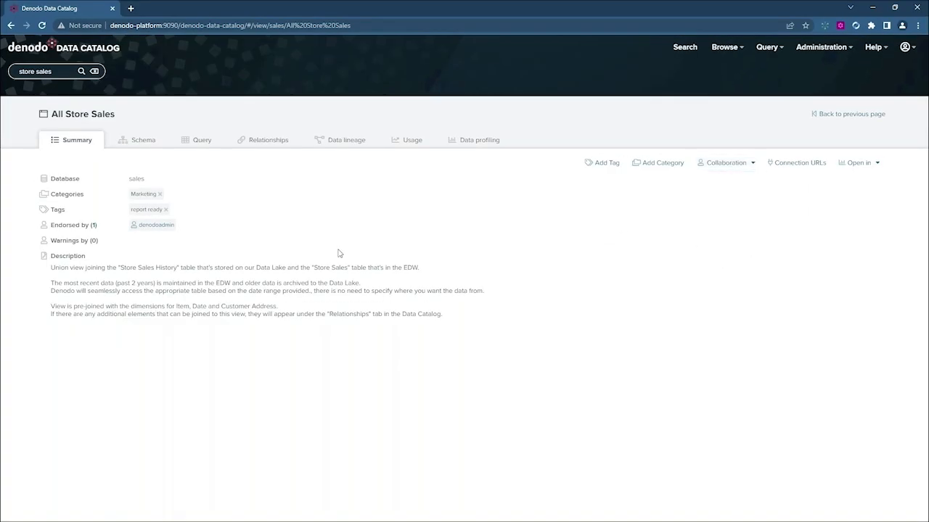
pyautogui.moveTo(156, 225)
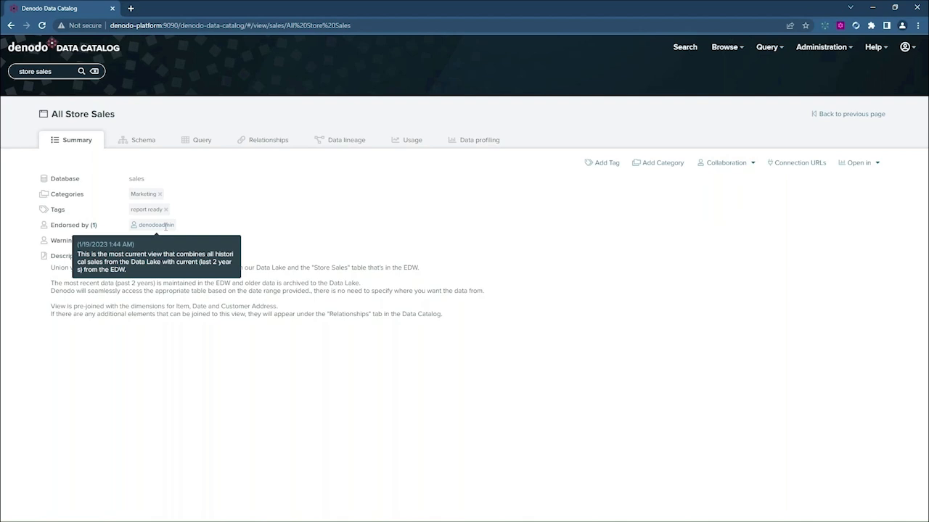
pyautogui.moveTo(149, 148)
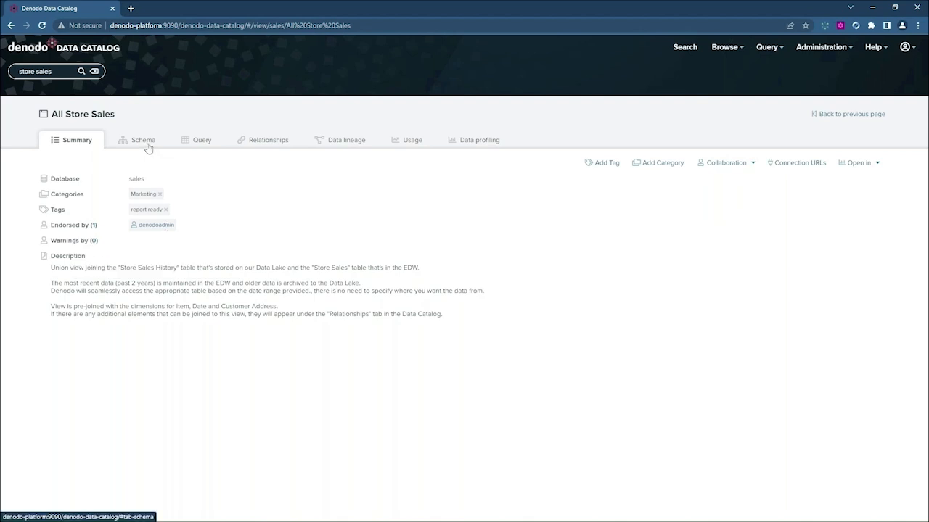
# Show the Schema of All Store Sales with field types, tags and descriptions
pyautogui.click(143, 139)
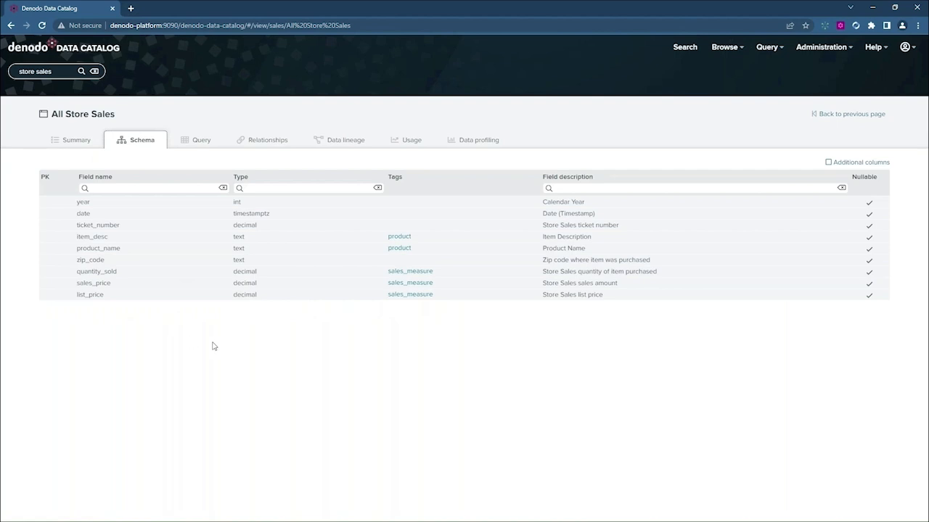
pyautogui.moveTo(540, 349)
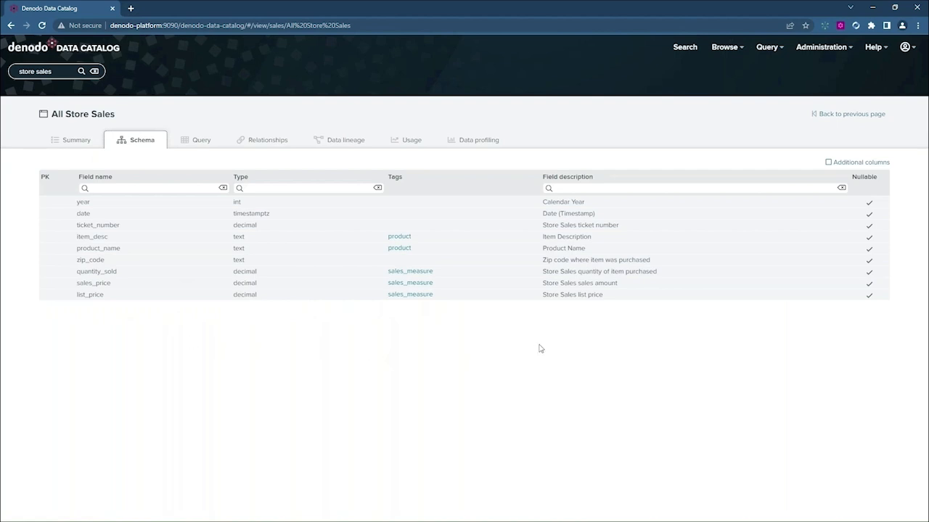
pyautogui.moveTo(593, 234)
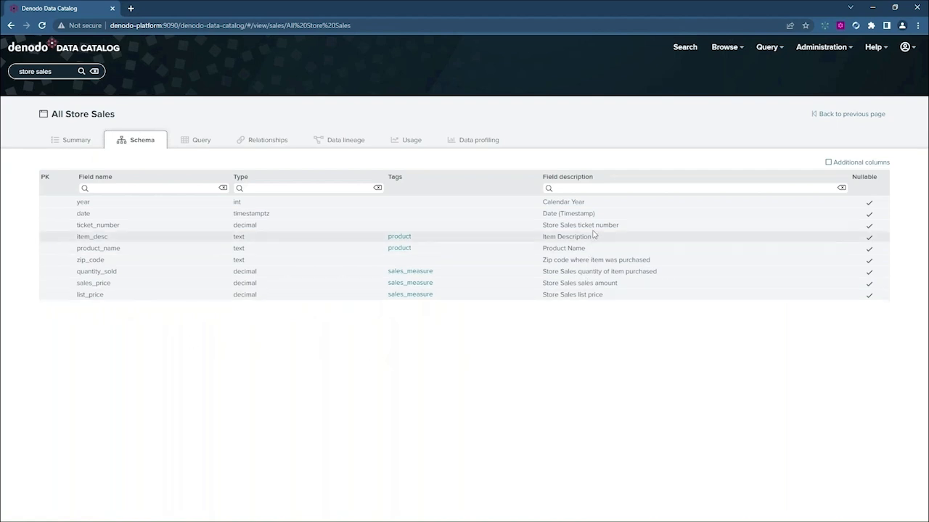
pyautogui.moveTo(425, 321)
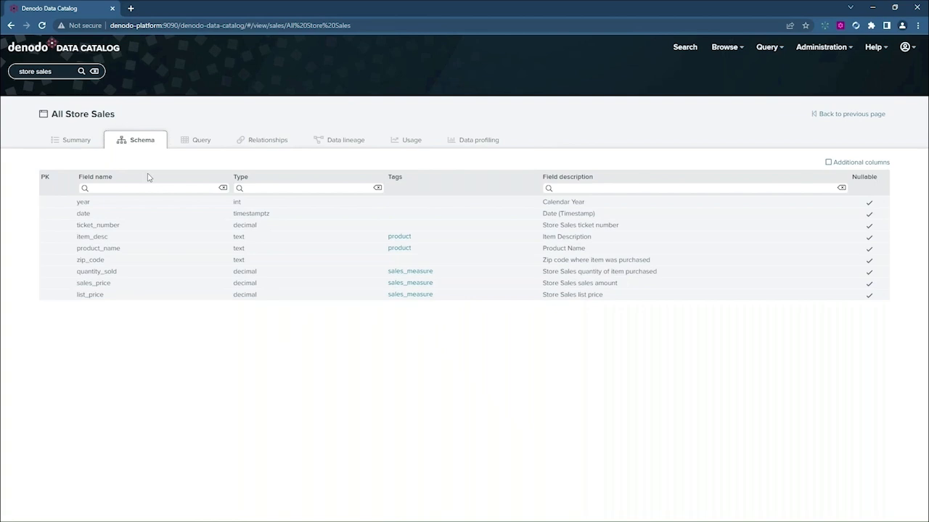
pyautogui.moveTo(200, 140)
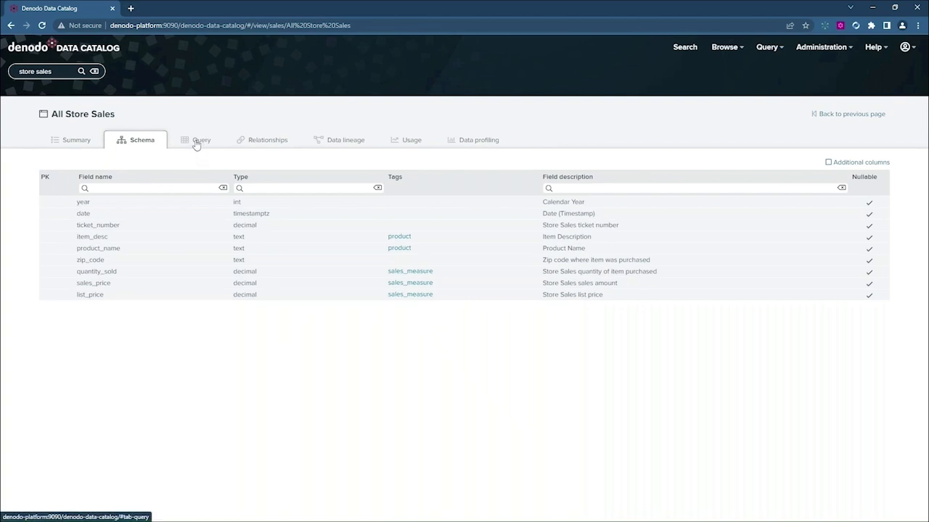
pyautogui.moveTo(478, 140)
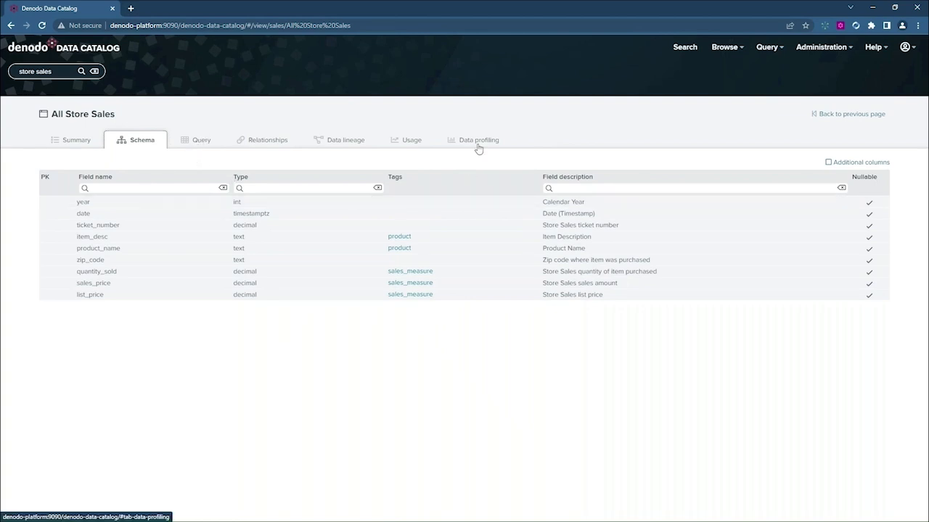
# Show Data profiling statistics for the nine All Store Sales fields
pyautogui.click(478, 140)
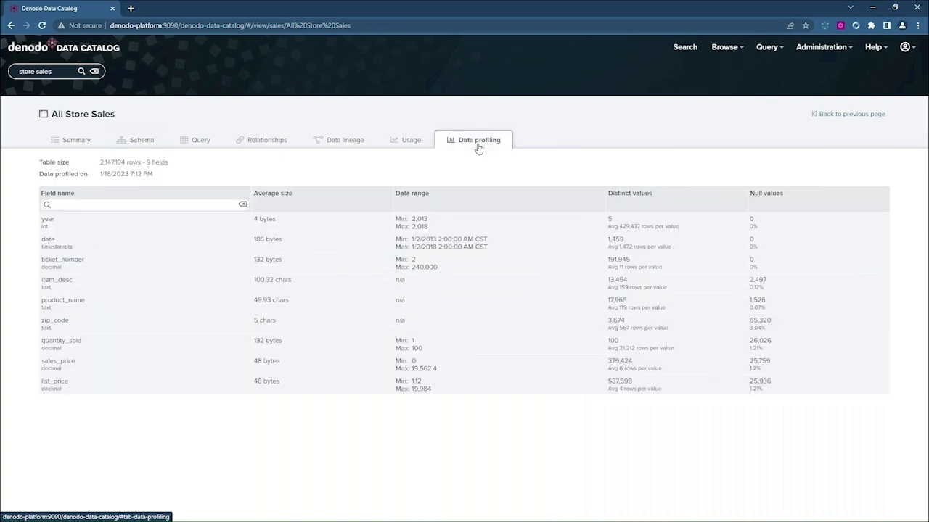
pyautogui.moveTo(517, 183)
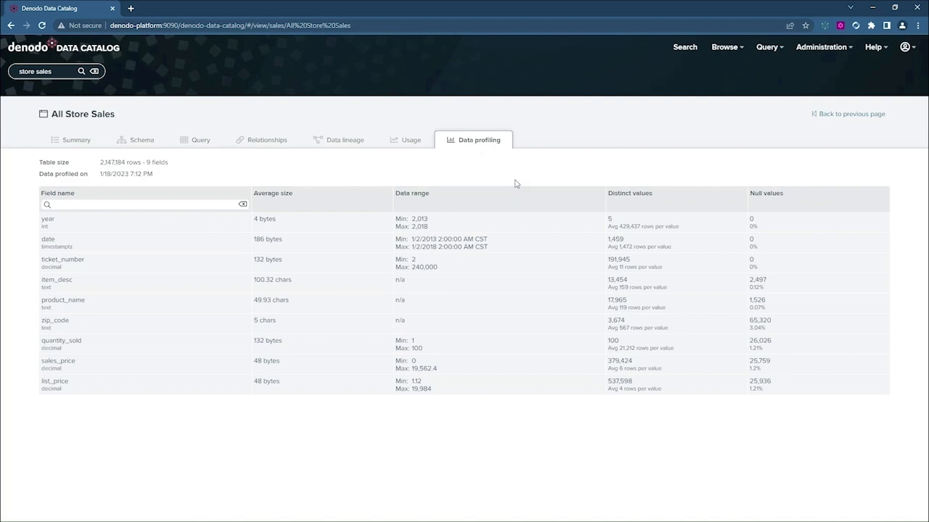
pyautogui.moveTo(457, 223)
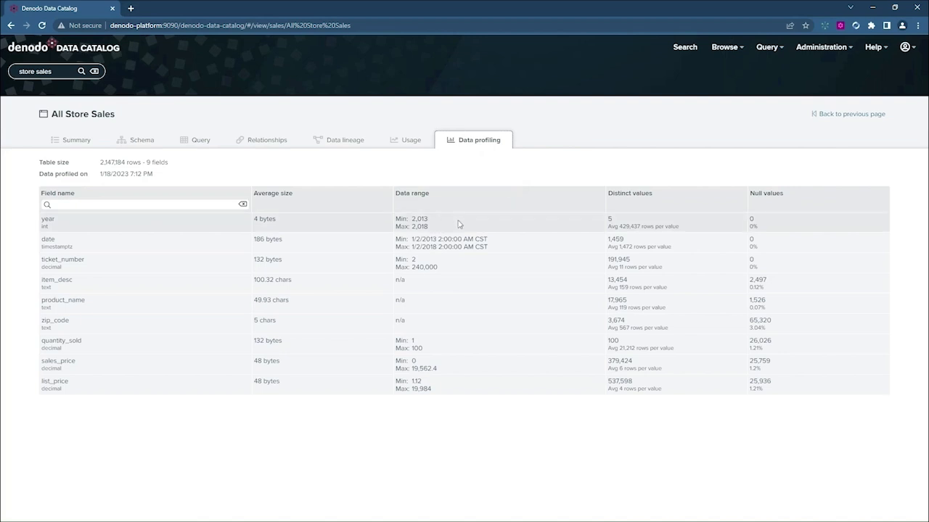
pyautogui.moveTo(773, 303)
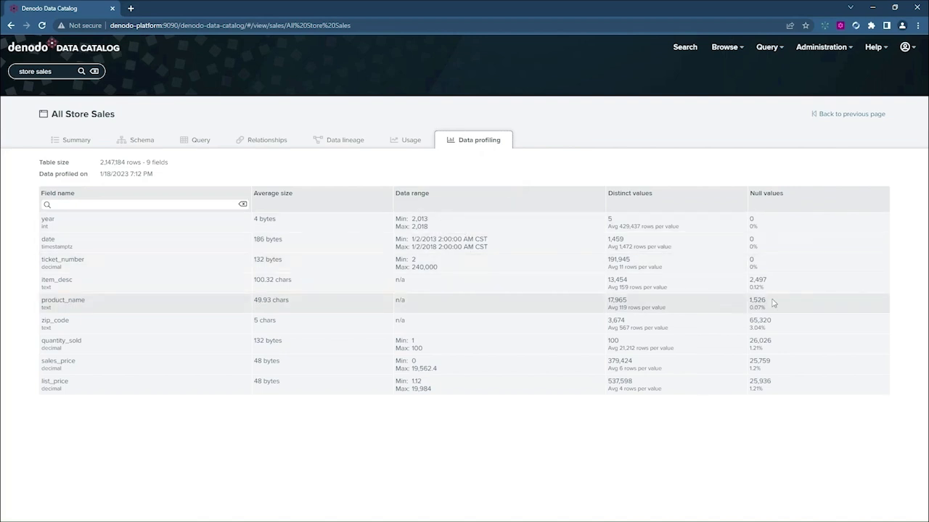
pyautogui.moveTo(669, 346)
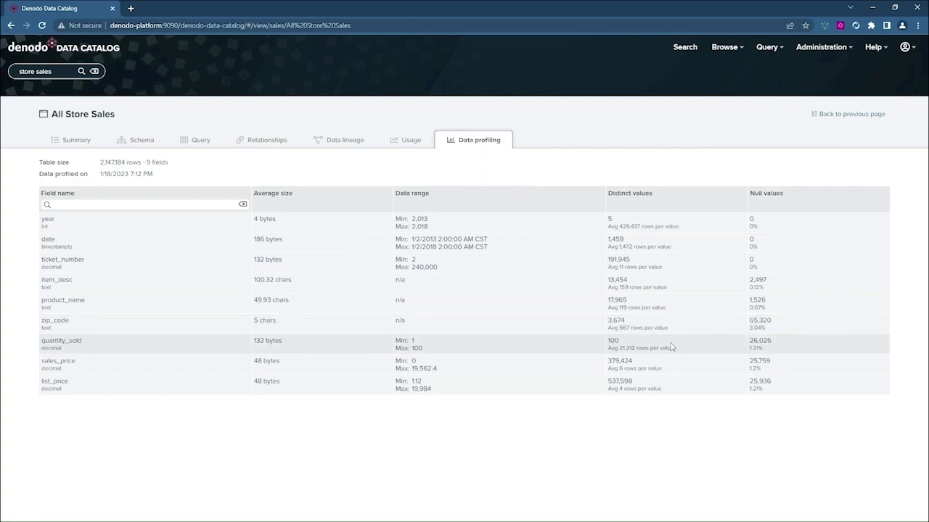
pyautogui.moveTo(548, 212)
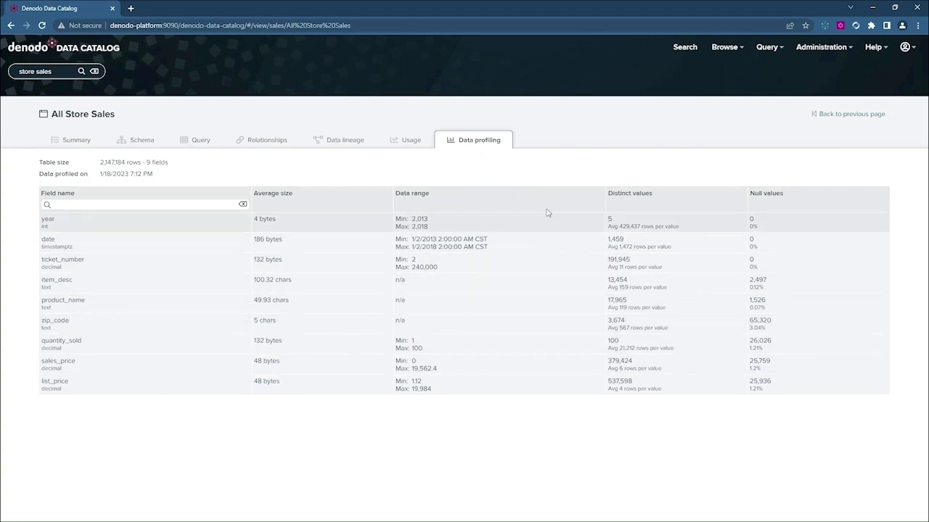
# Show Usage statistics with Top users, applications and queries expanded
pyautogui.click(411, 139)
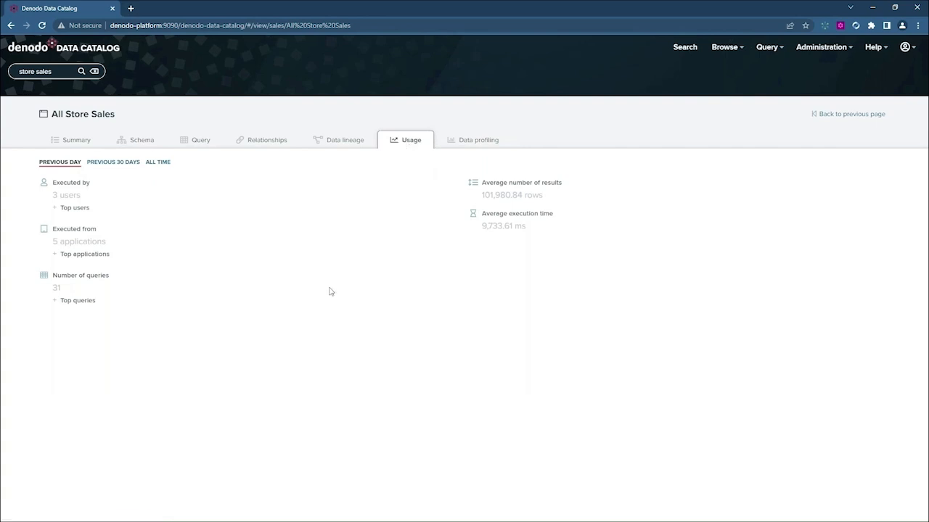
pyautogui.moveTo(69, 222)
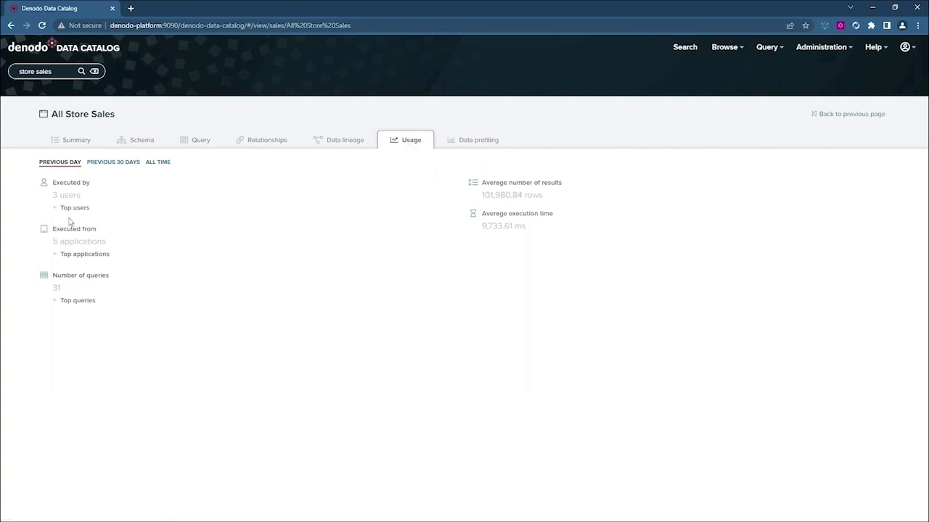
pyautogui.click(75, 208)
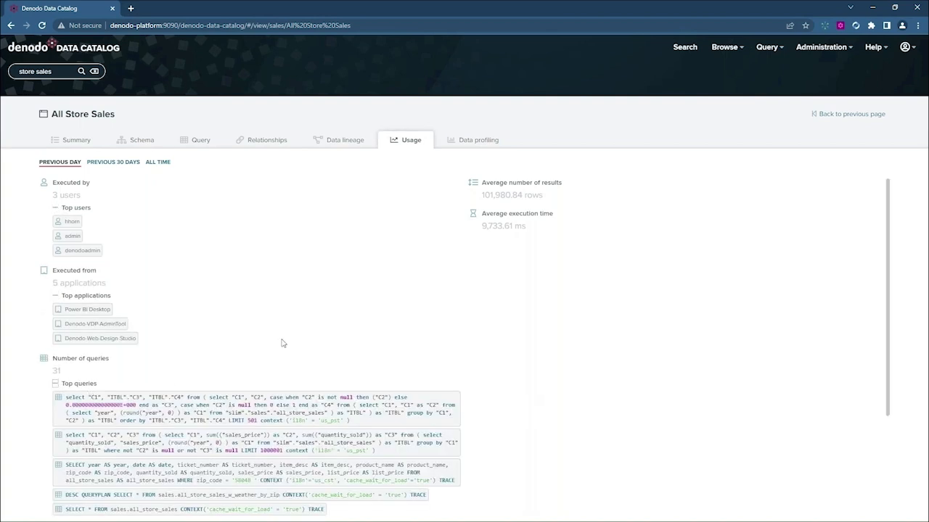
pyautogui.moveTo(345, 227)
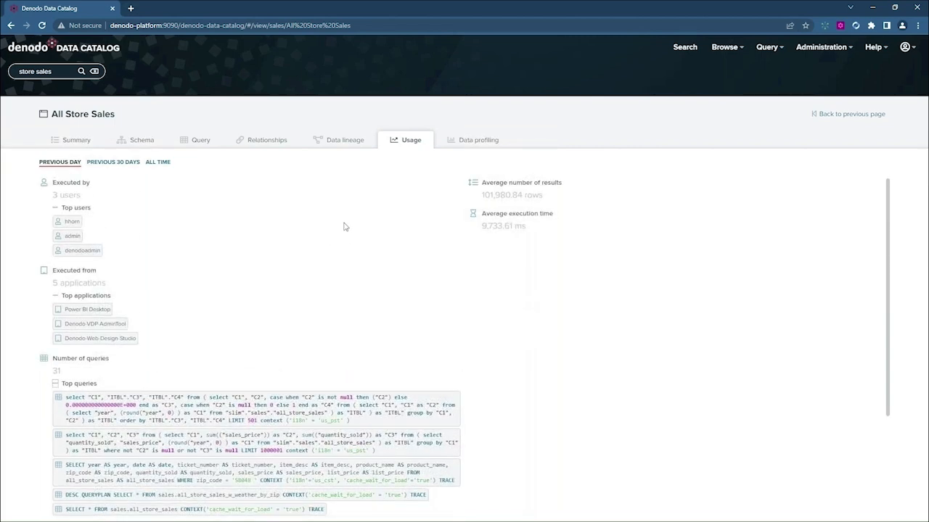
# Show Data lineage and highlight quantity_sold's path back to data_lake and edw sources
pyautogui.click(346, 139)
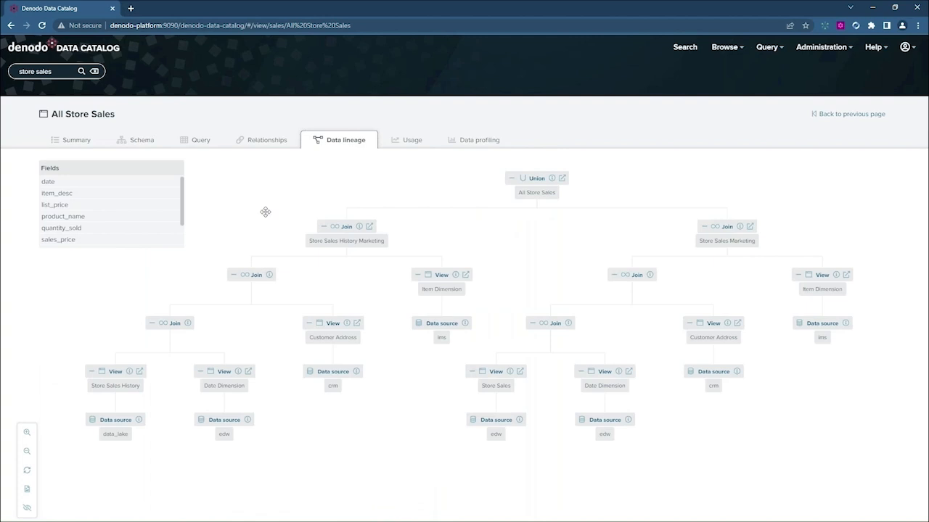
pyautogui.moveTo(513, 215)
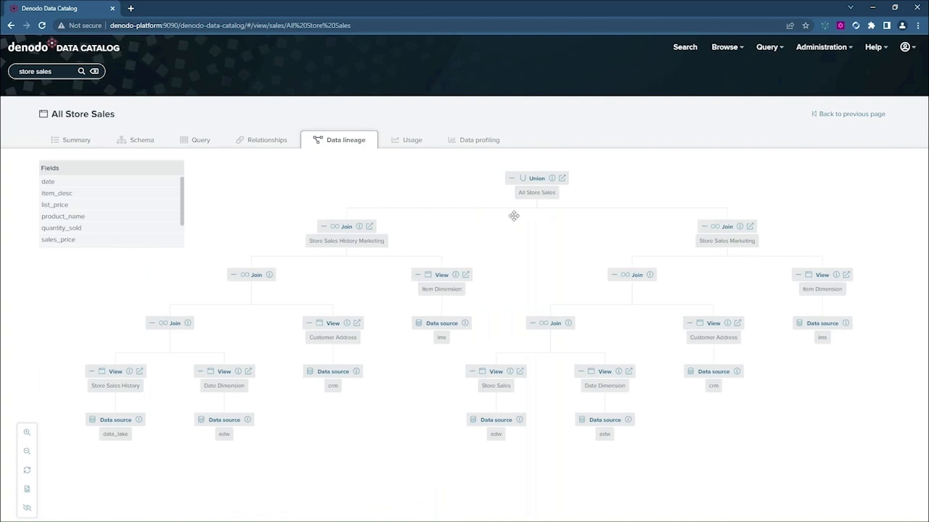
pyautogui.moveTo(134, 451)
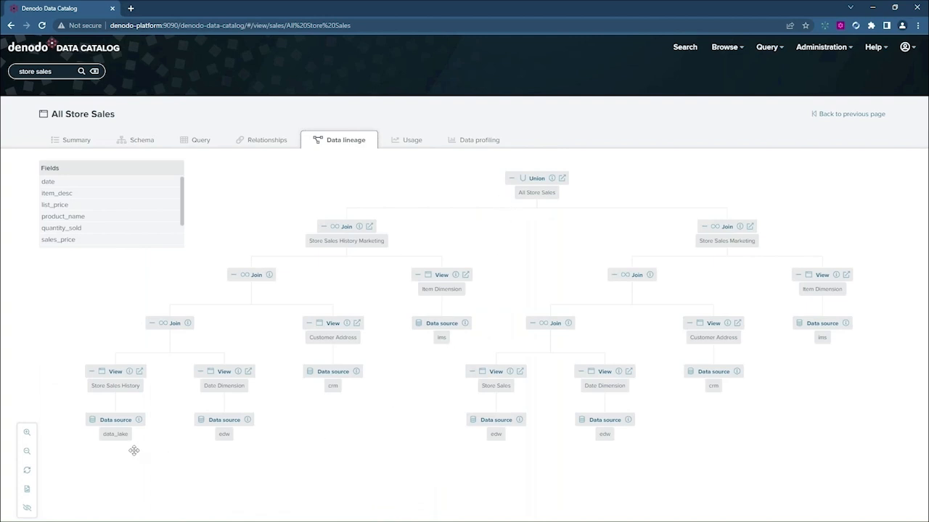
pyautogui.moveTo(127, 440)
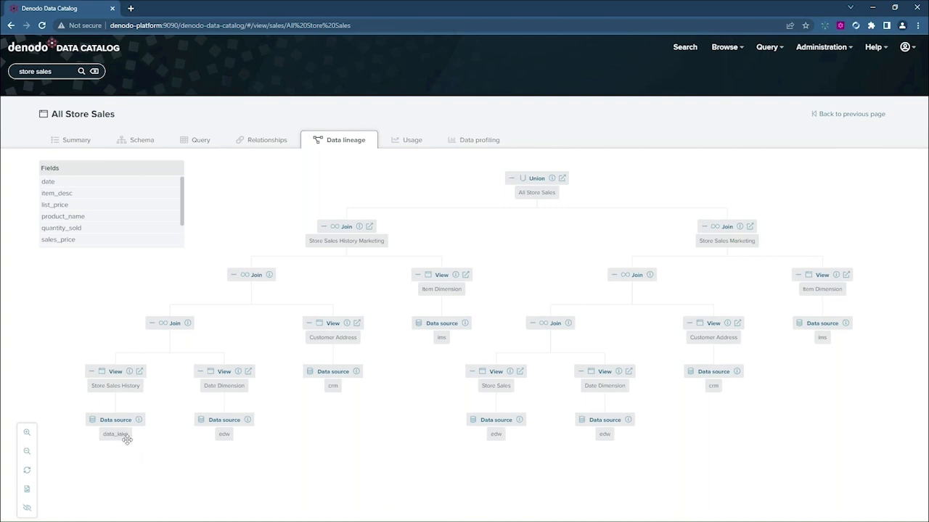
pyautogui.moveTo(291, 438)
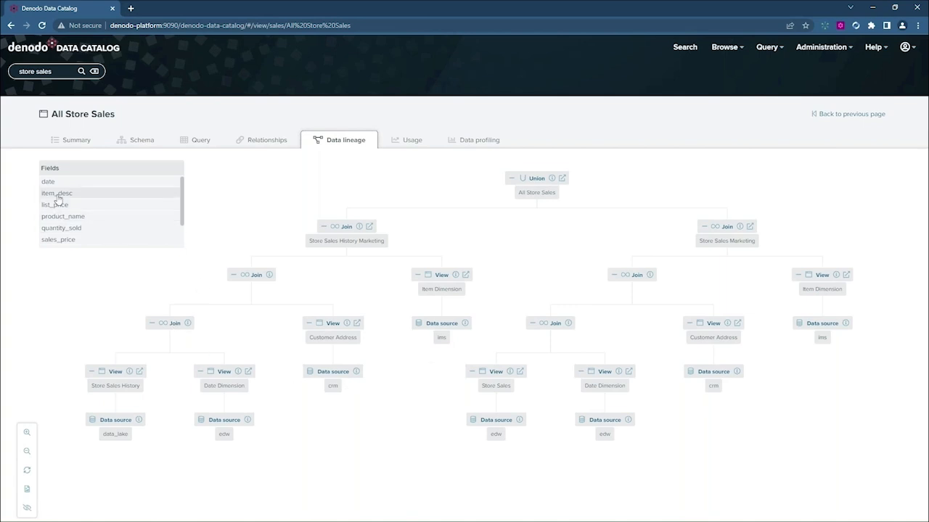
pyautogui.click(57, 193)
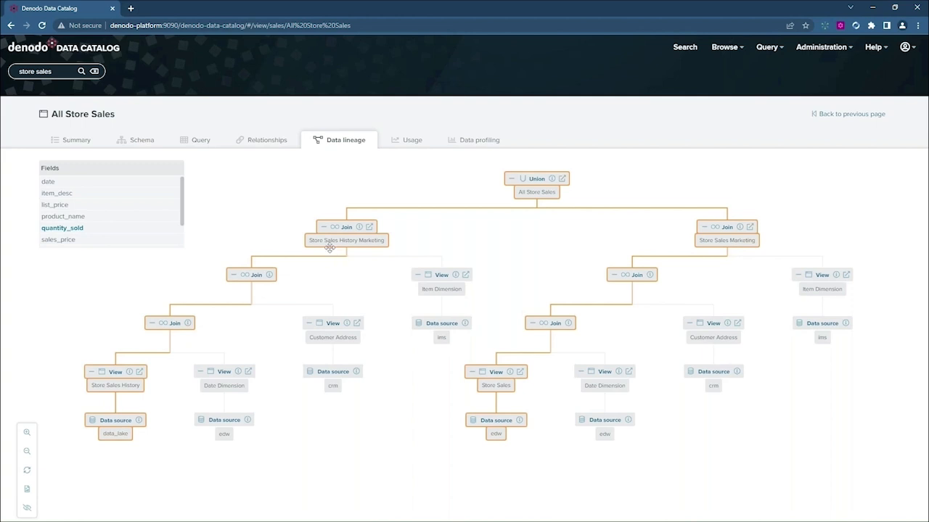
# Show the Relationships graph linking All Store Sales to Daily Weather by Zip Code
pyautogui.click(268, 139)
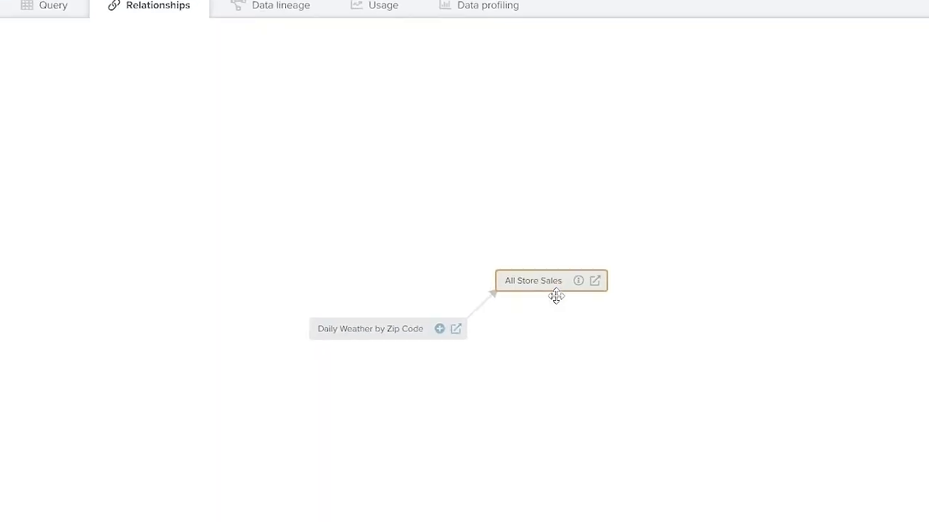
pyautogui.moveTo(555, 295); pyautogui.dragTo(520, 373)
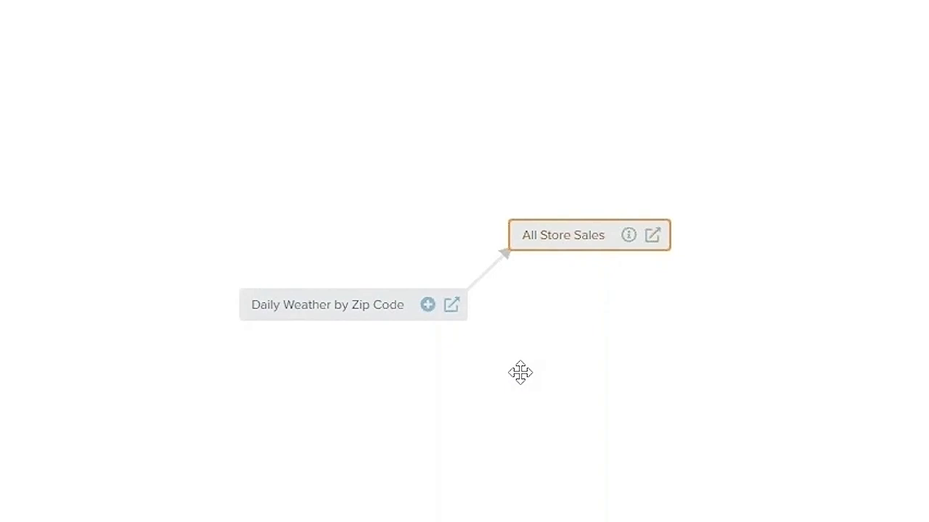
pyautogui.moveTo(519, 269)
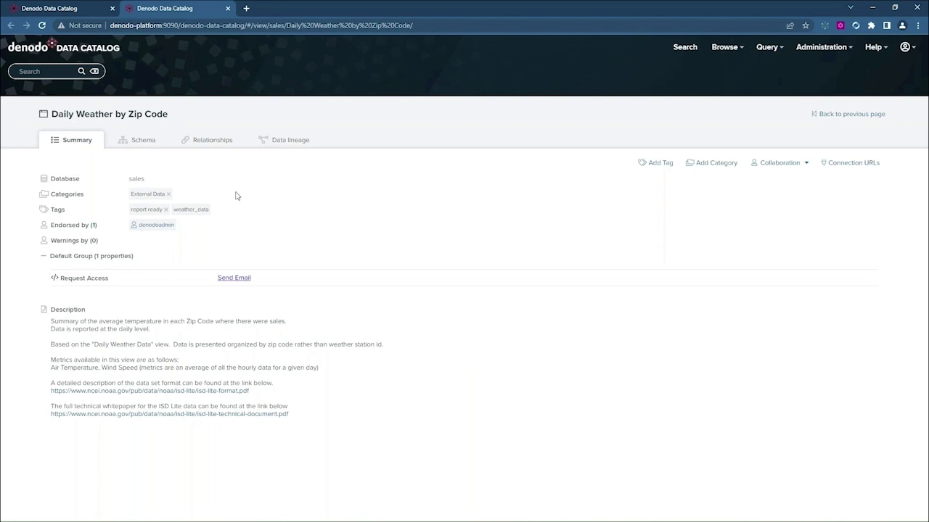
pyautogui.moveTo(117, 339)
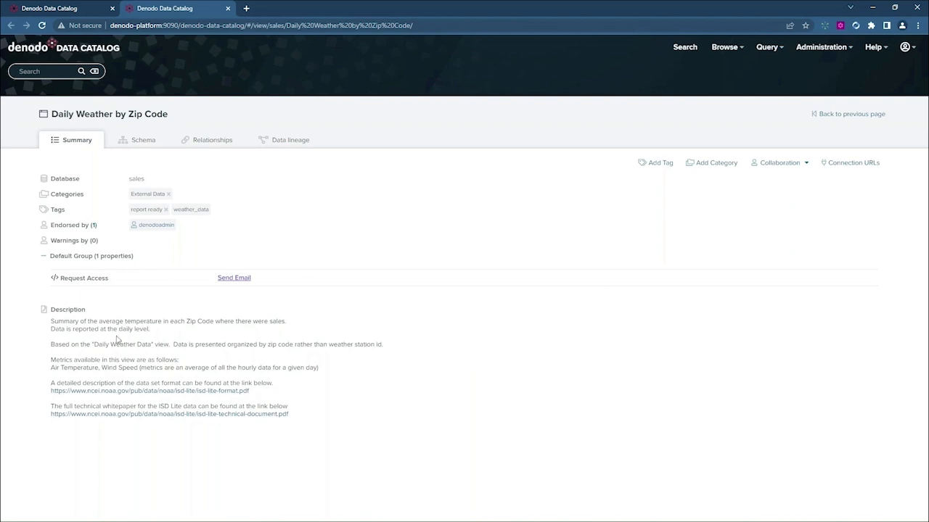
pyautogui.moveTo(178, 334)
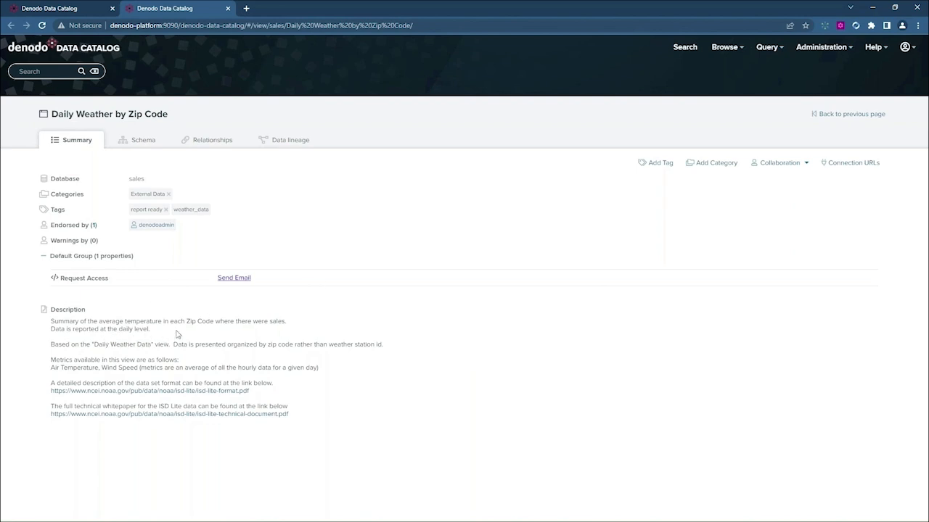
pyautogui.moveTo(267, 330)
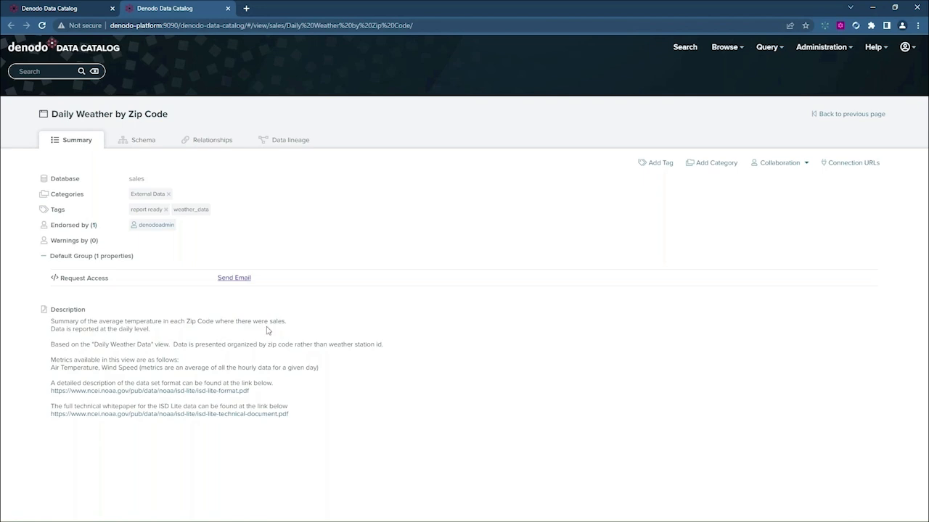
pyautogui.moveTo(376, 339)
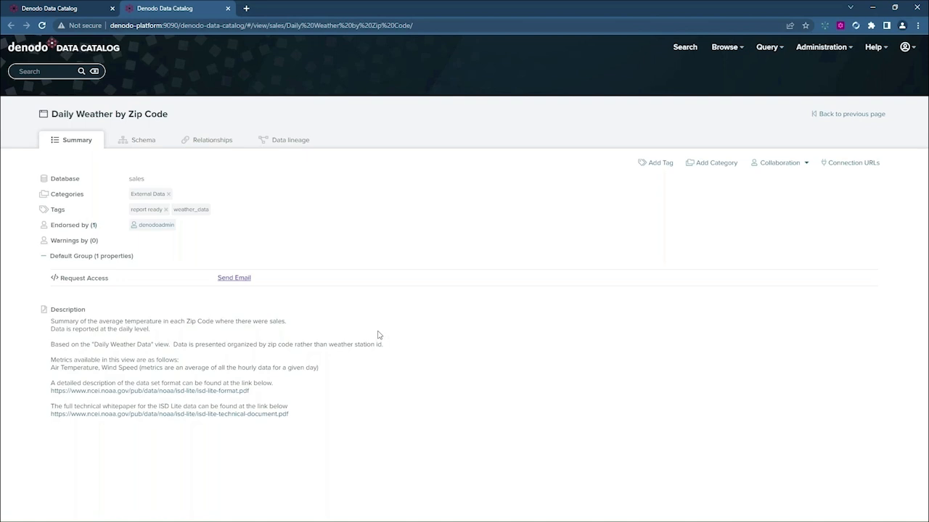
pyautogui.moveTo(143, 140)
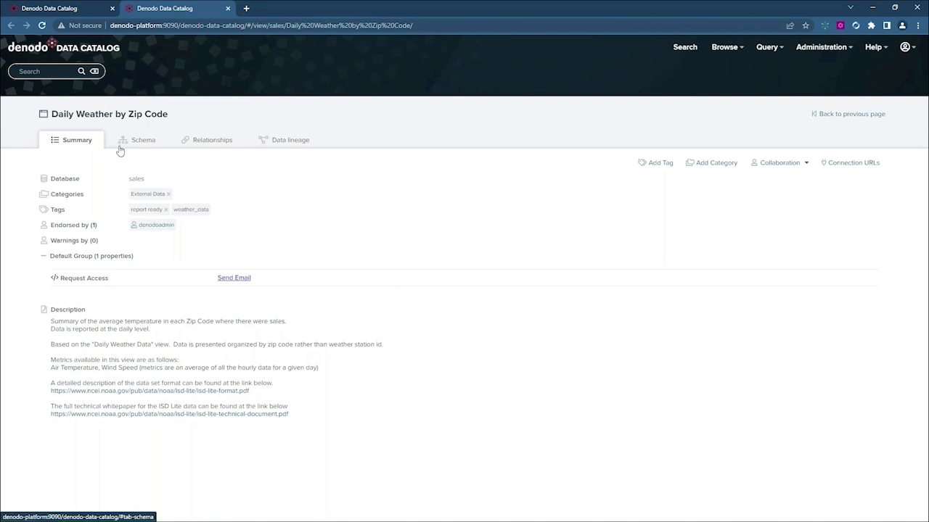
pyautogui.moveTo(345, 214)
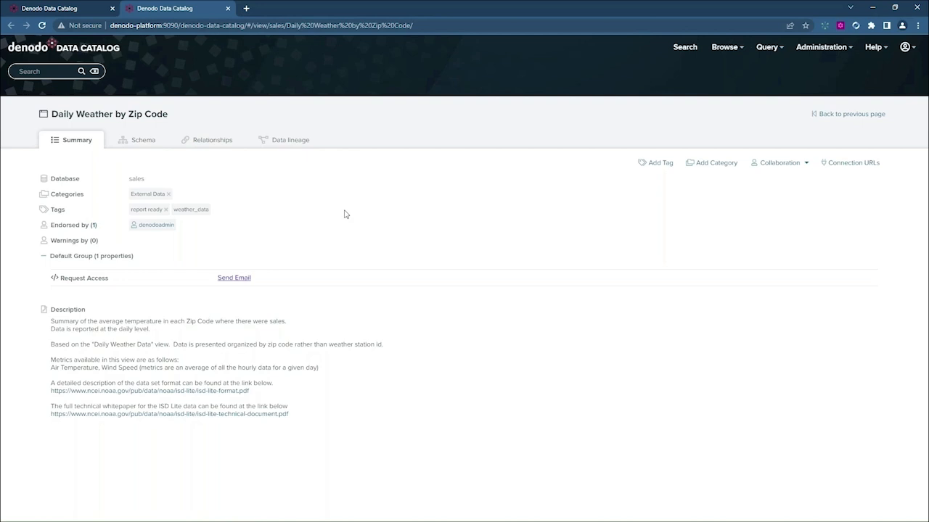
pyautogui.moveTo(140, 280)
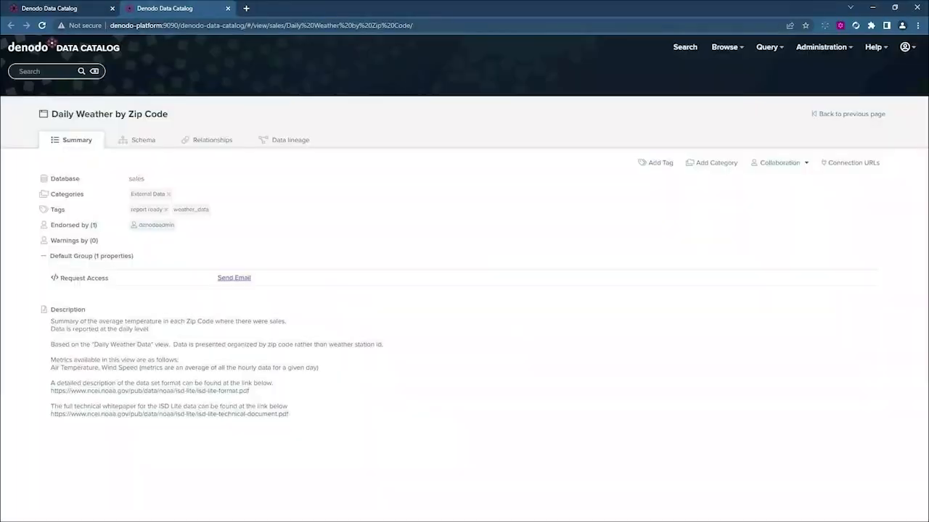
# Open the Daily Weather by Zip Code node's summary in a new tab
pyautogui.click(234, 278)
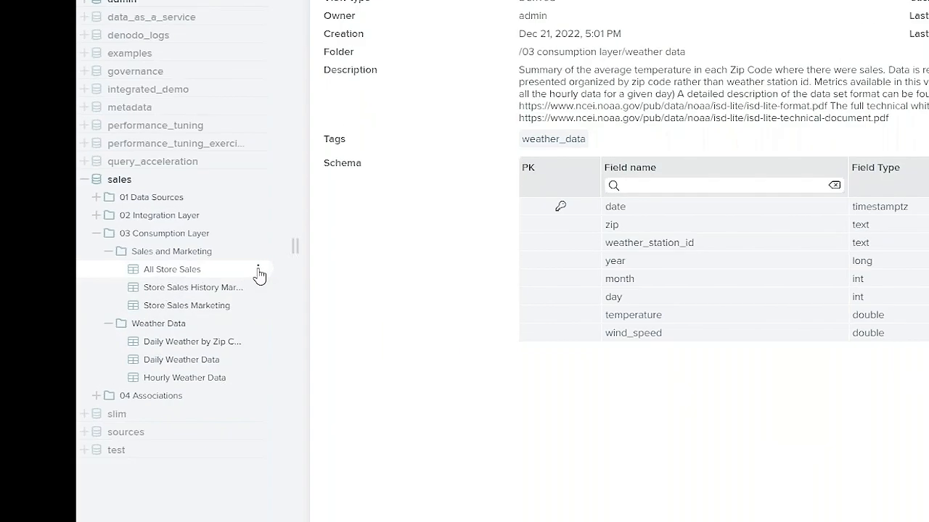
# Show the actions menu for the All Store Sales view in Design Studio
pyautogui.click(481, 479)
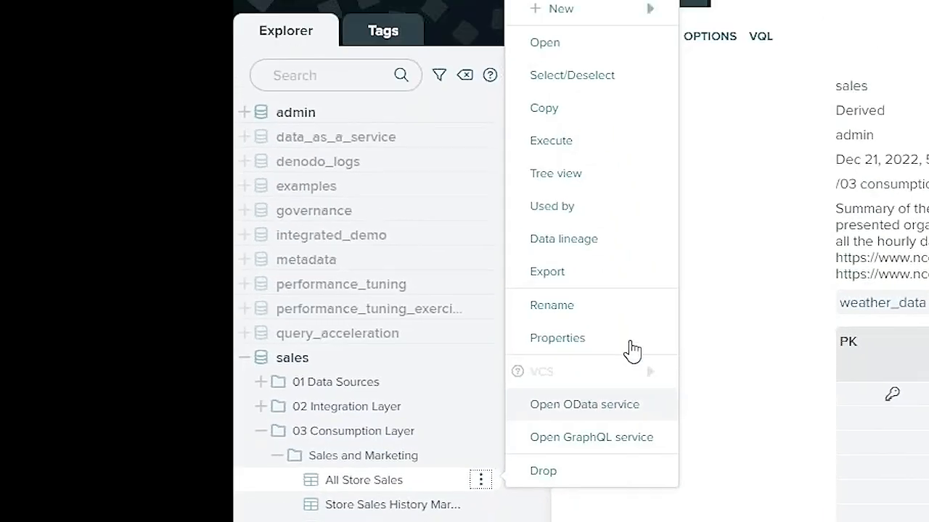
pyautogui.moveTo(560, 39)
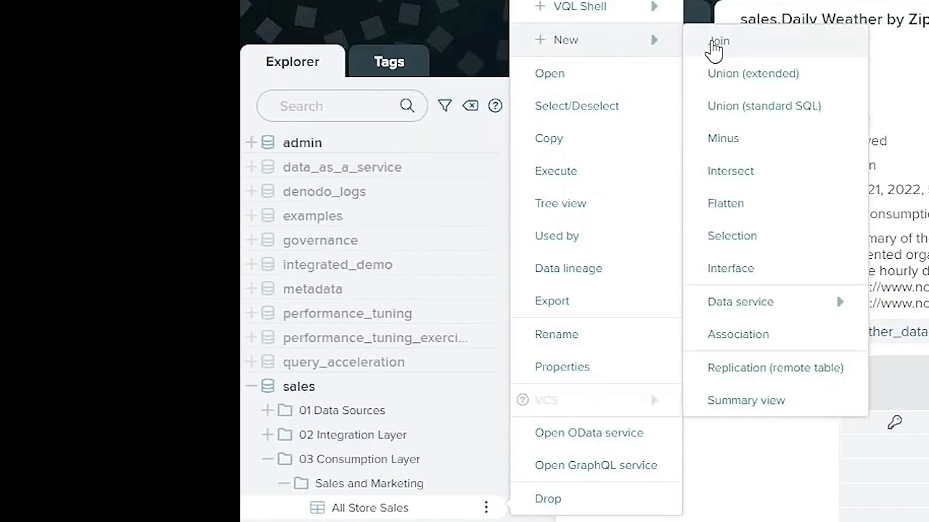
# Create a new join view and inspect its date and zip code join condition
pyautogui.click(719, 40)
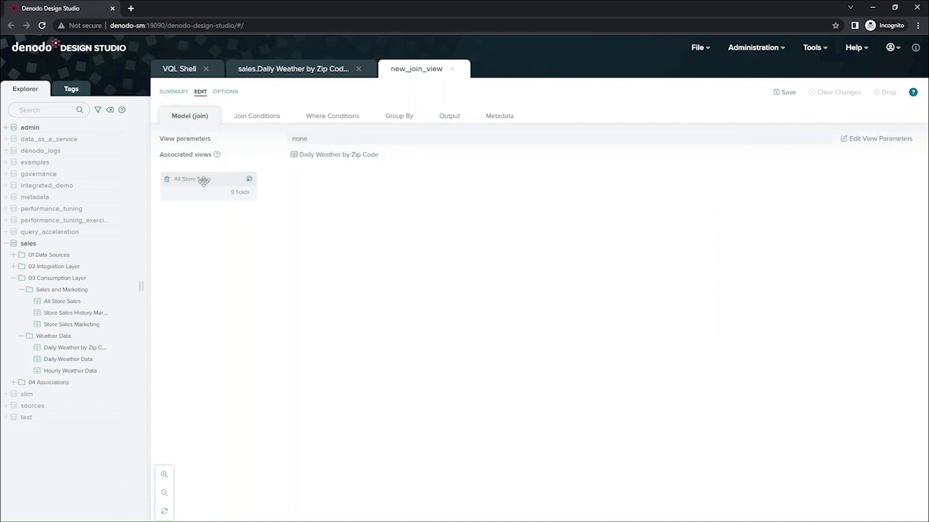
pyautogui.moveTo(352, 228)
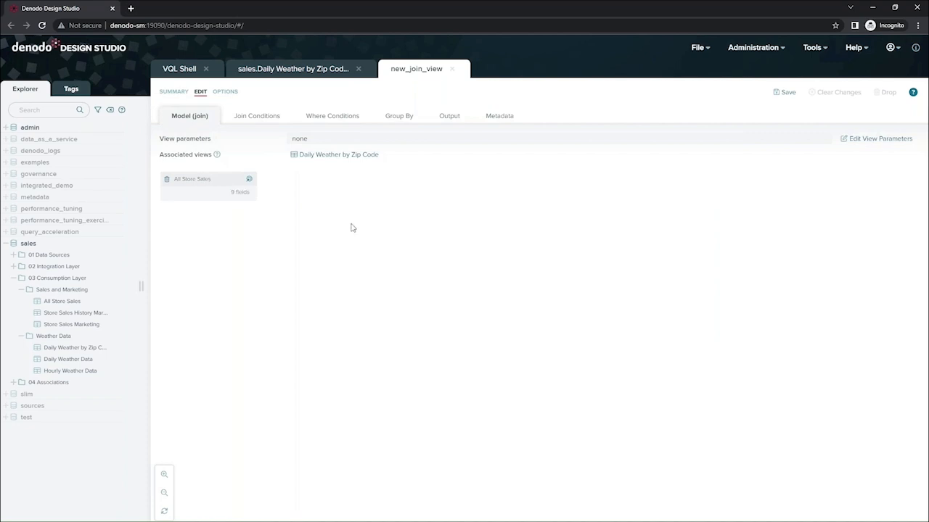
pyautogui.moveTo(363, 228)
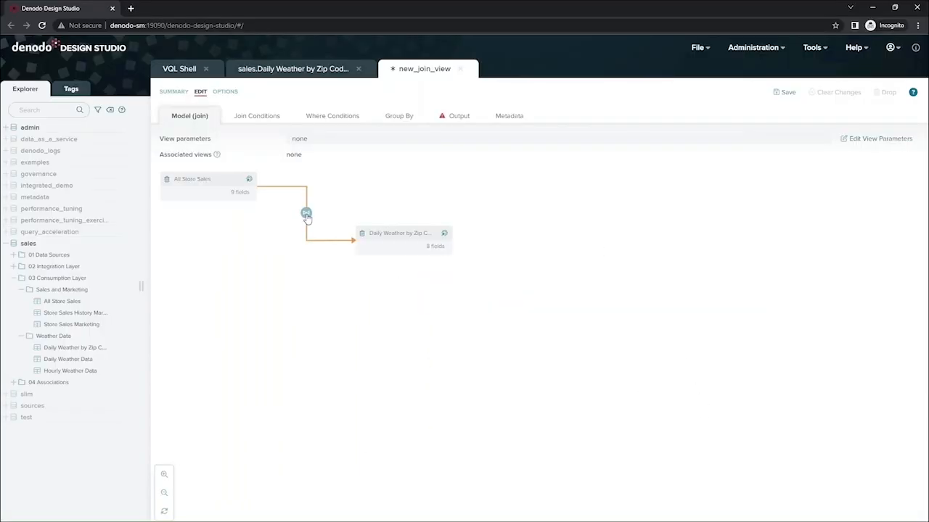
pyautogui.click(305, 212)
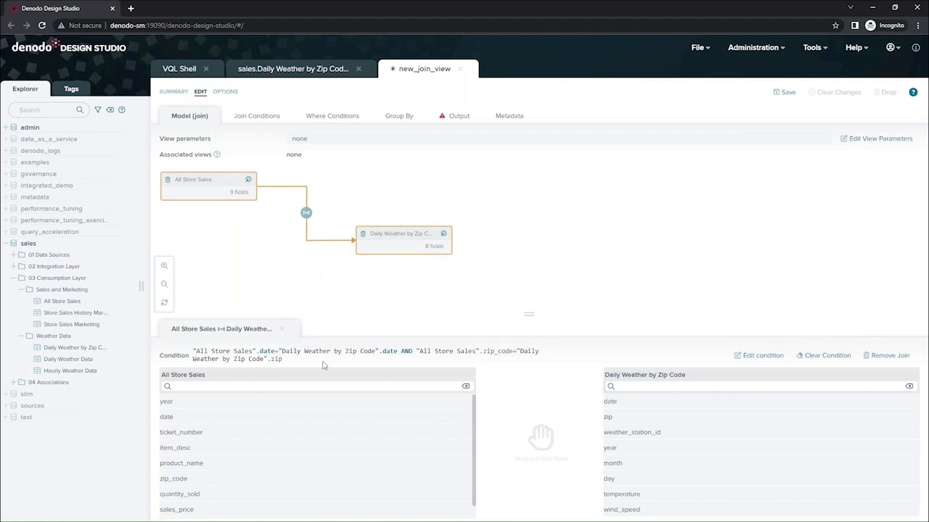
pyautogui.moveTo(468, 130)
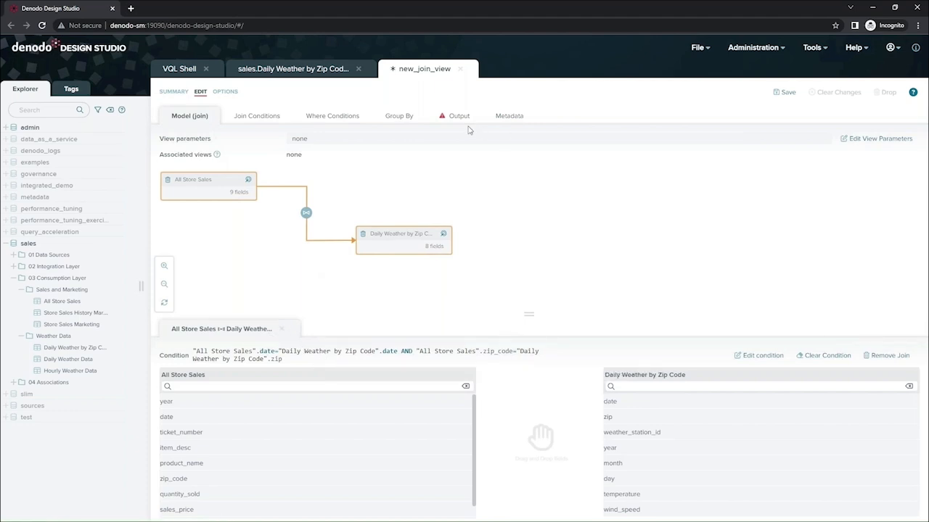
# Name the view Daily Store Sales for Weather Analytics, drop duplicate weather fields keeping temperature and wind speed, and save
pyautogui.click(457, 115)
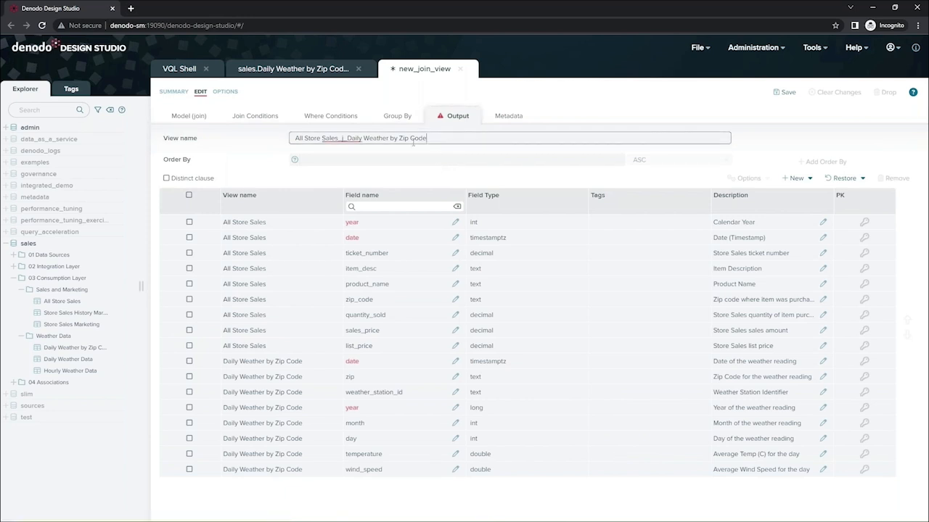
pyautogui.write('Daily Store Sales for Weather Analytics')
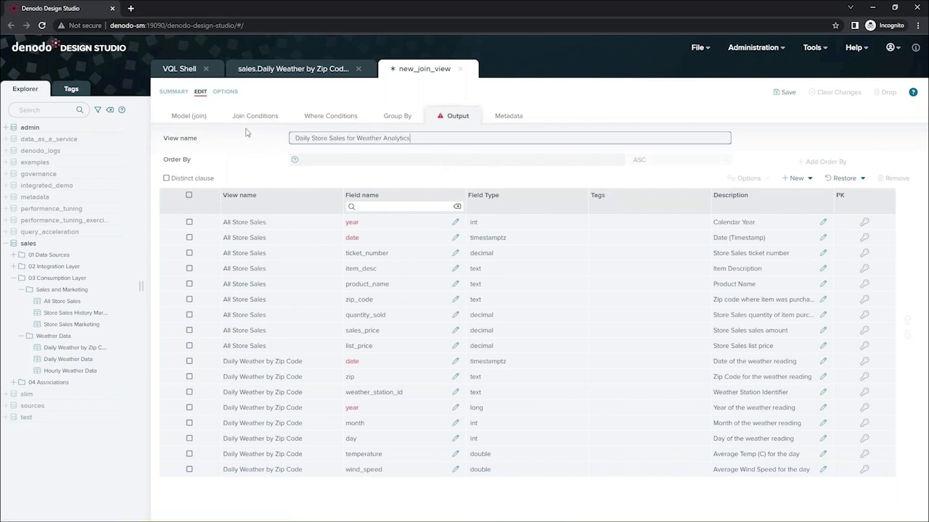
pyautogui.moveTo(198, 363)
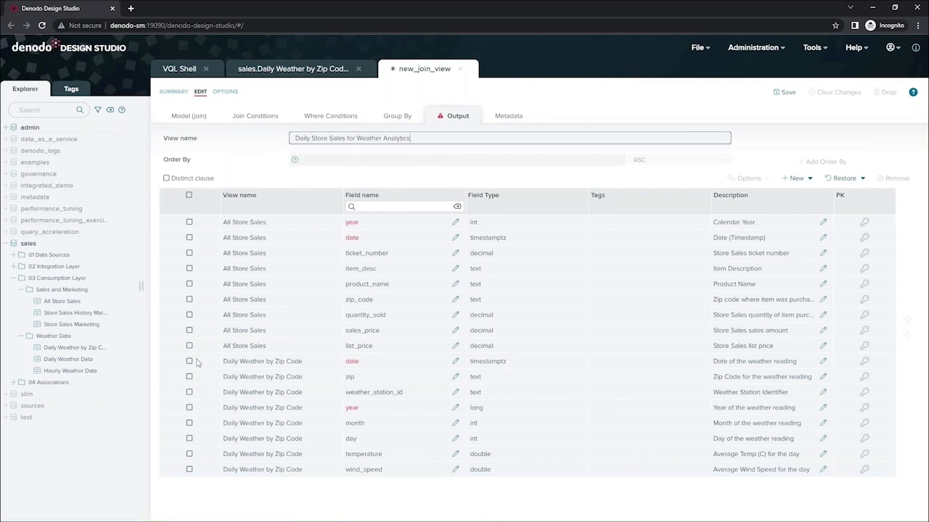
pyautogui.click(188, 361)
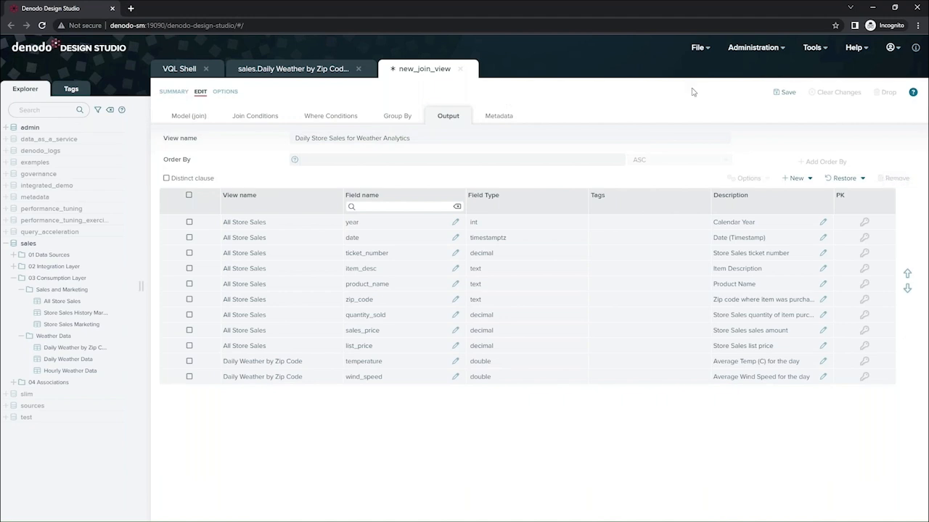
pyautogui.click(786, 93)
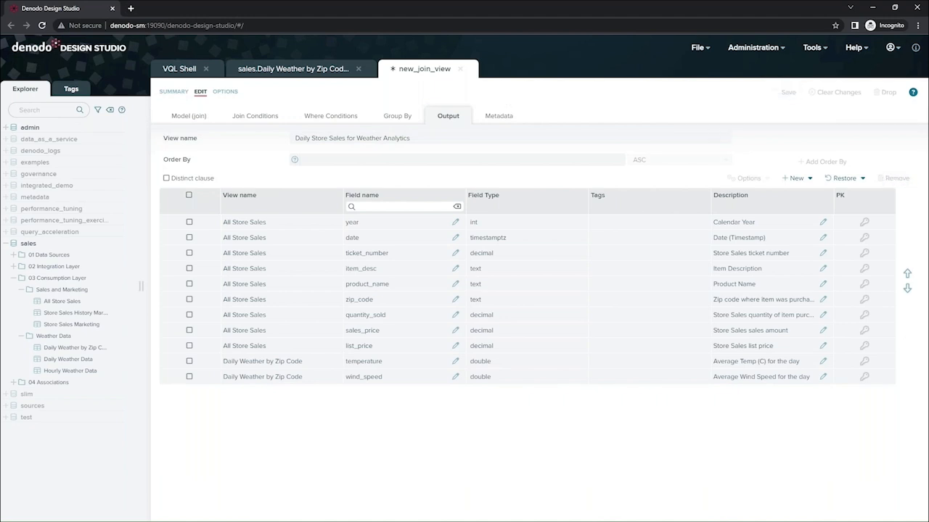
pyautogui.click(787, 92)
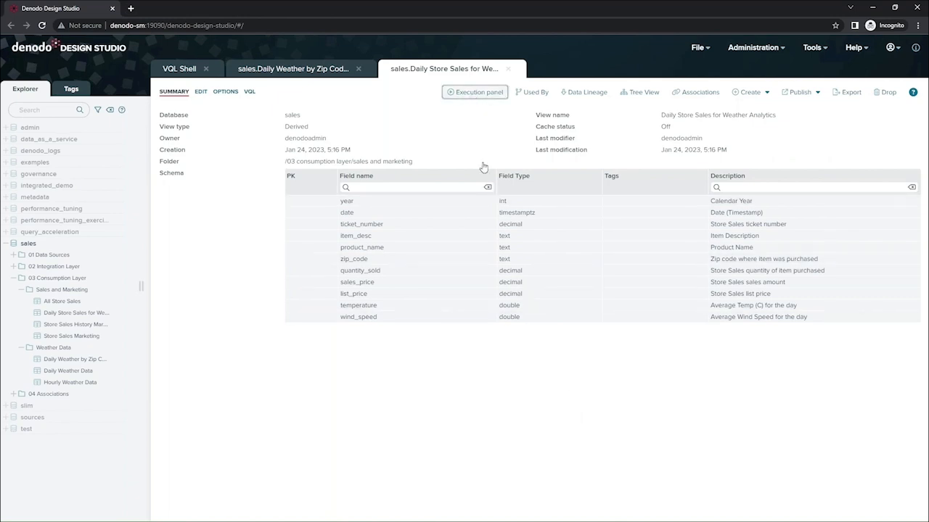
# Execute the view and inspect its execution plan down to the Jdbc Route sent to data_lake
pyautogui.click(475, 92)
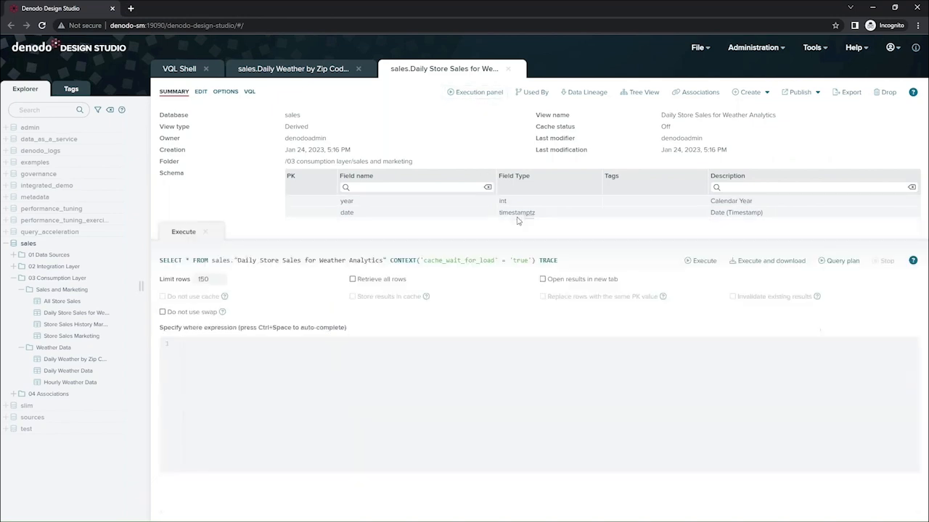
pyautogui.click(700, 260)
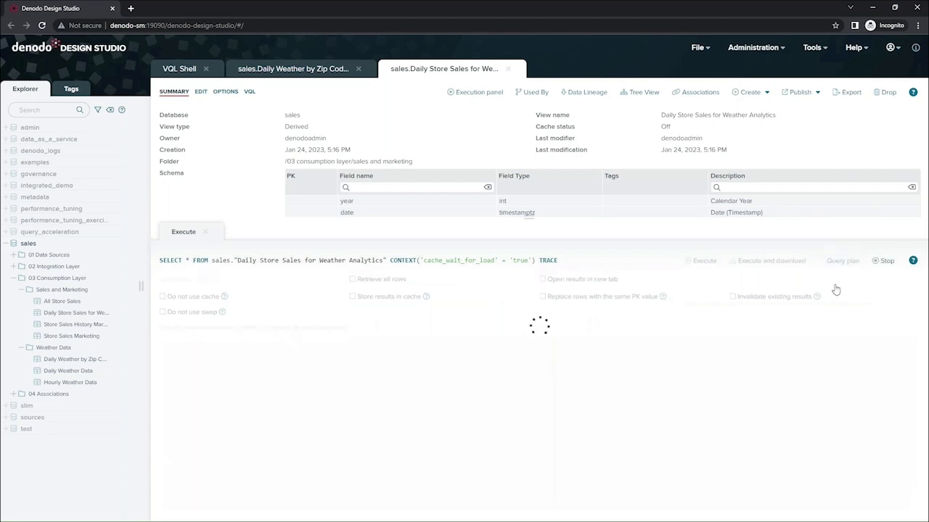
pyautogui.click(704, 260)
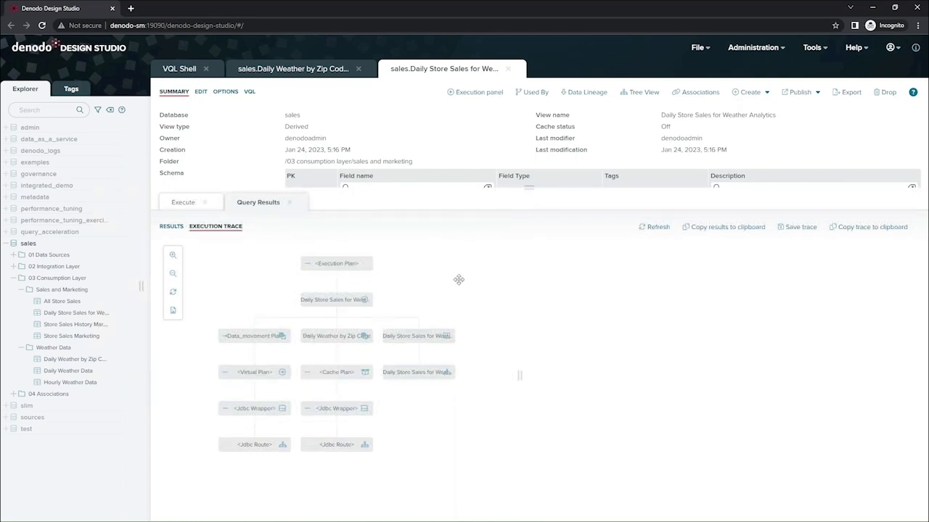
pyautogui.click(336, 263)
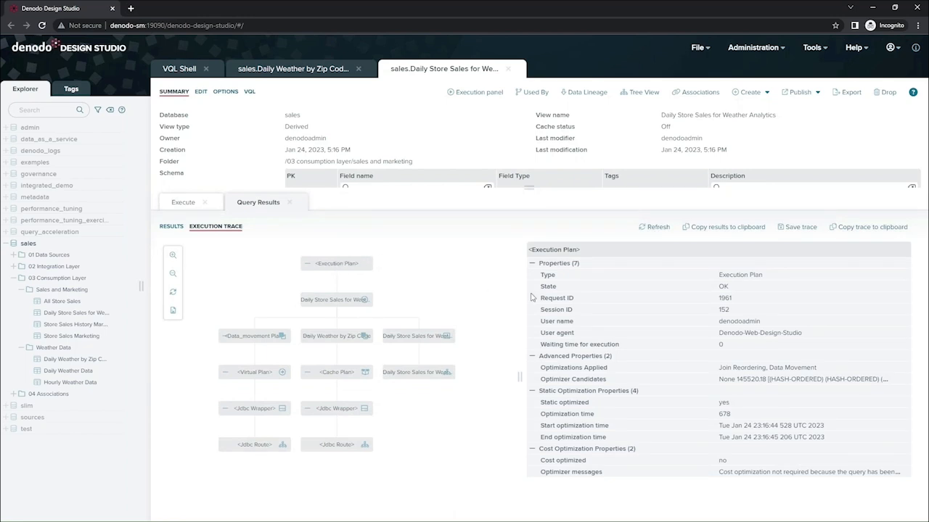
pyautogui.moveTo(663, 372)
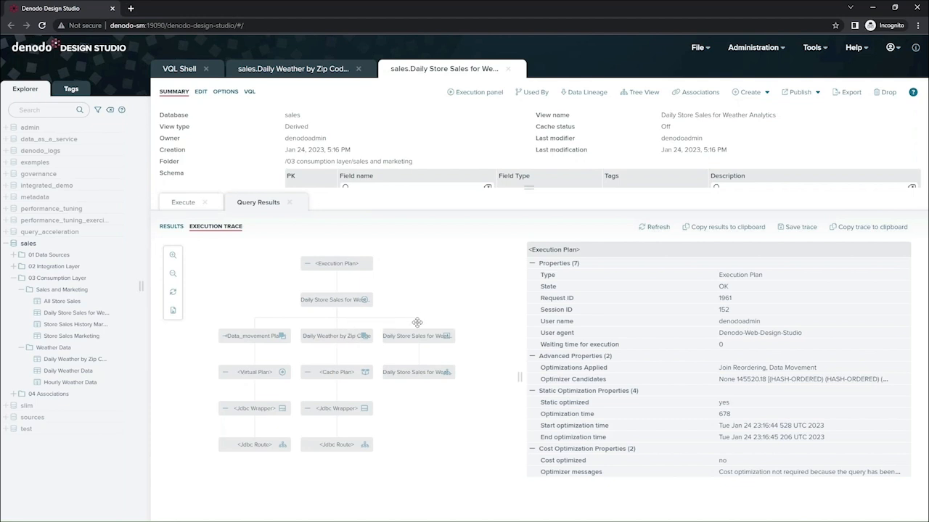
pyautogui.moveTo(454, 429)
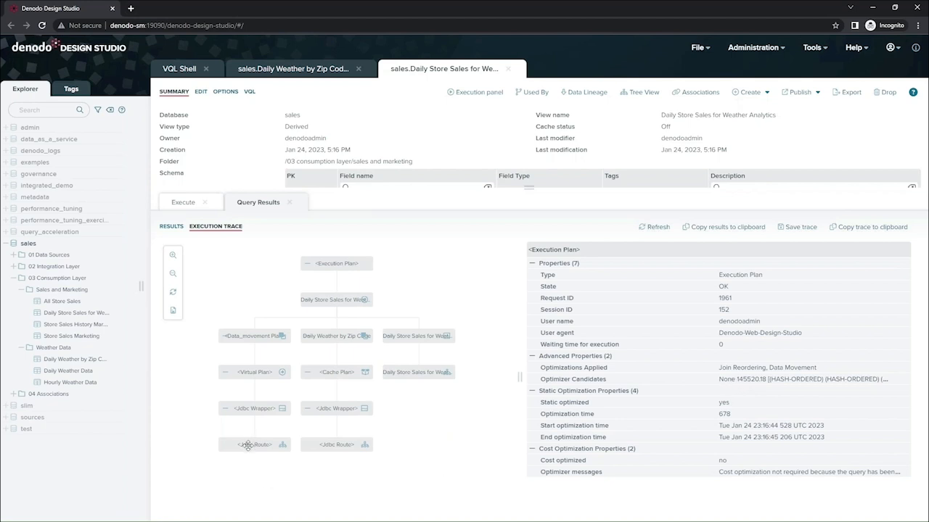
pyautogui.click(254, 444)
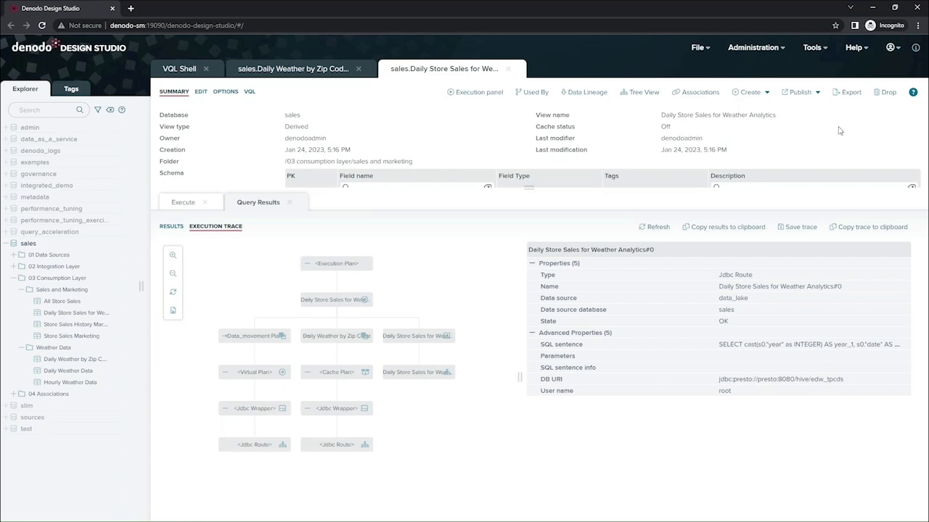
# Publish the view as a REST web service and save it without deploying
pyautogui.click(798, 91)
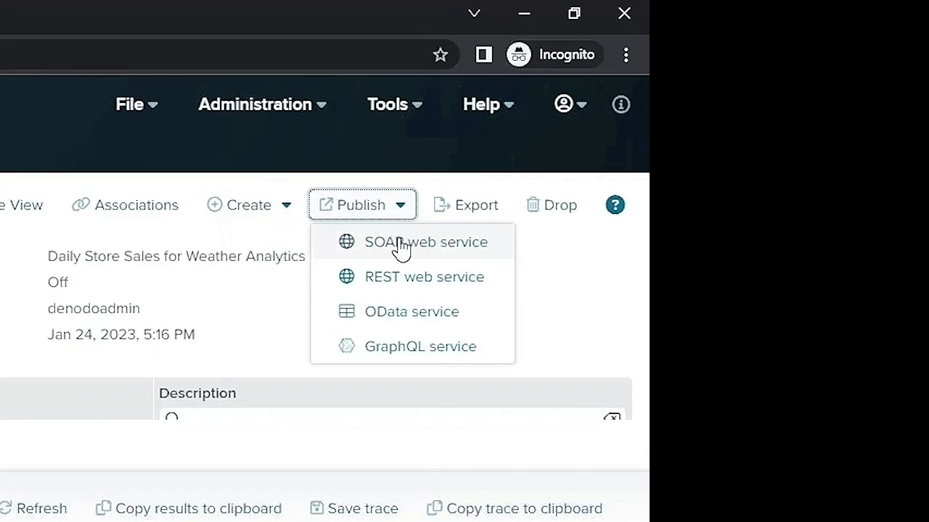
pyautogui.moveTo(442, 262)
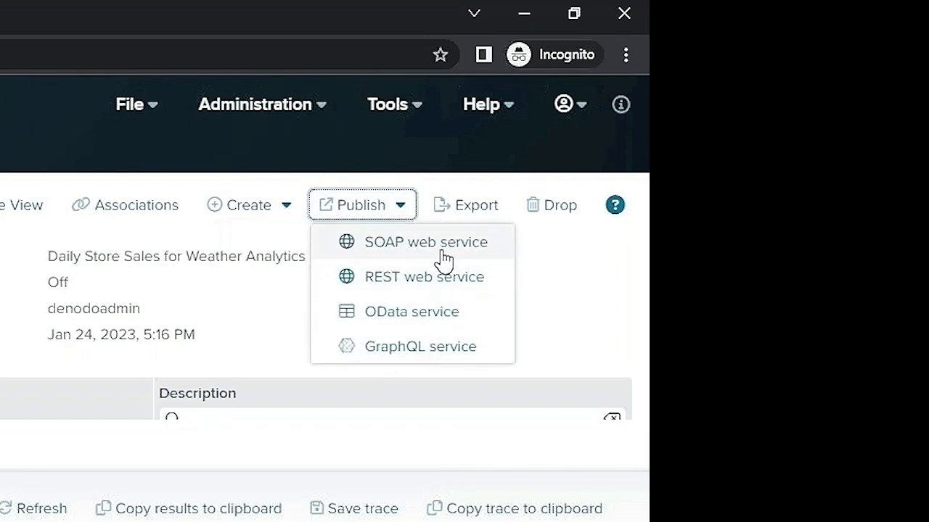
pyautogui.moveTo(444, 261)
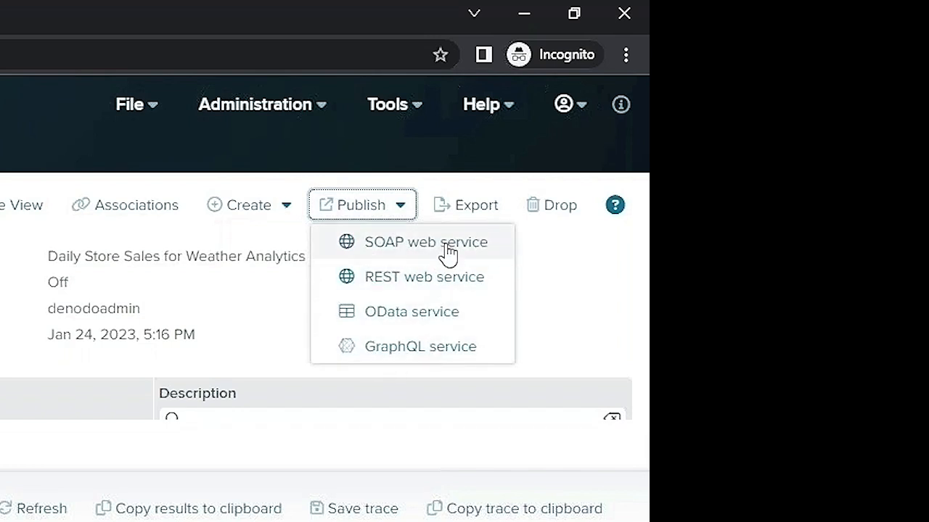
pyautogui.moveTo(442, 286)
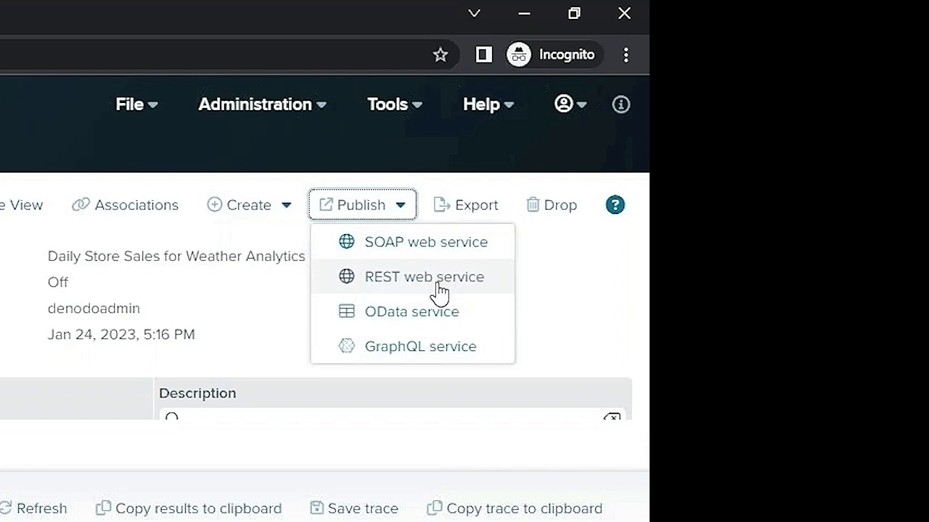
pyautogui.moveTo(457, 346)
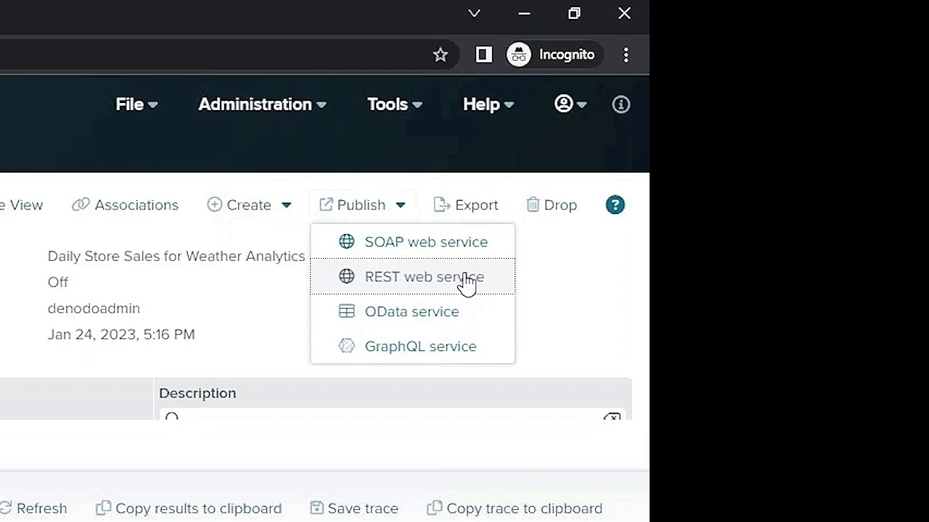
pyautogui.click(422, 277)
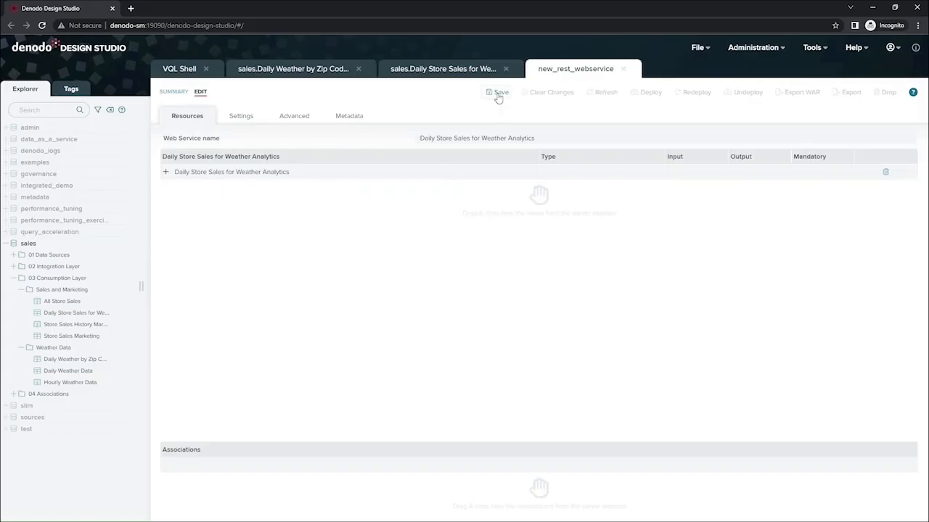
pyautogui.click(499, 92)
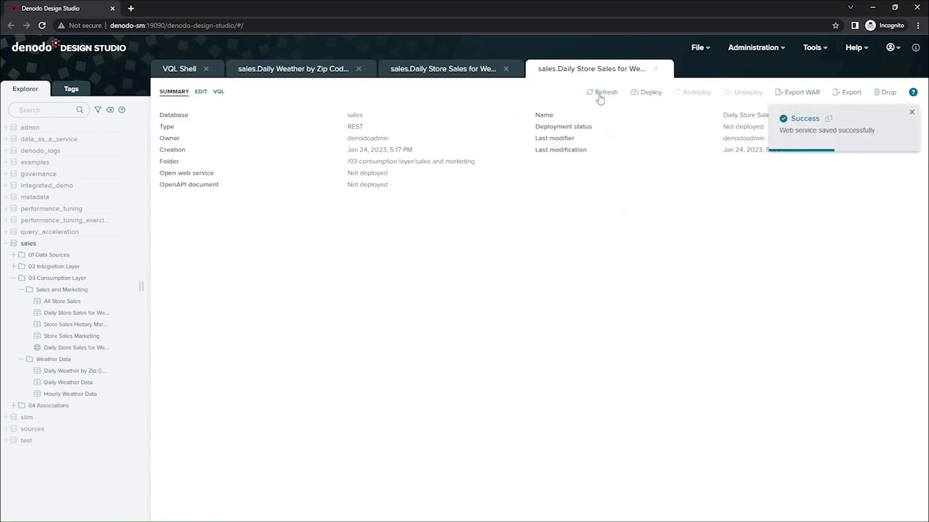
pyautogui.moveTo(650, 206)
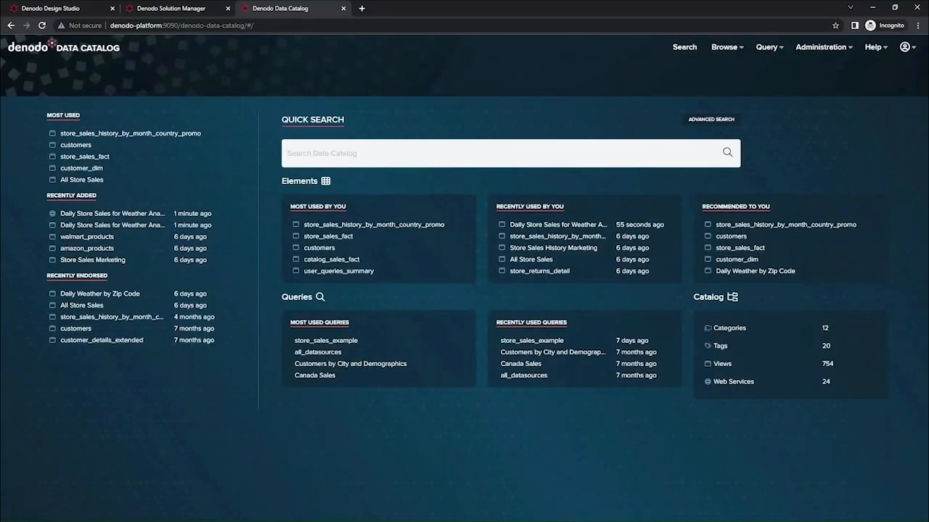
pyautogui.moveTo(339, 130)
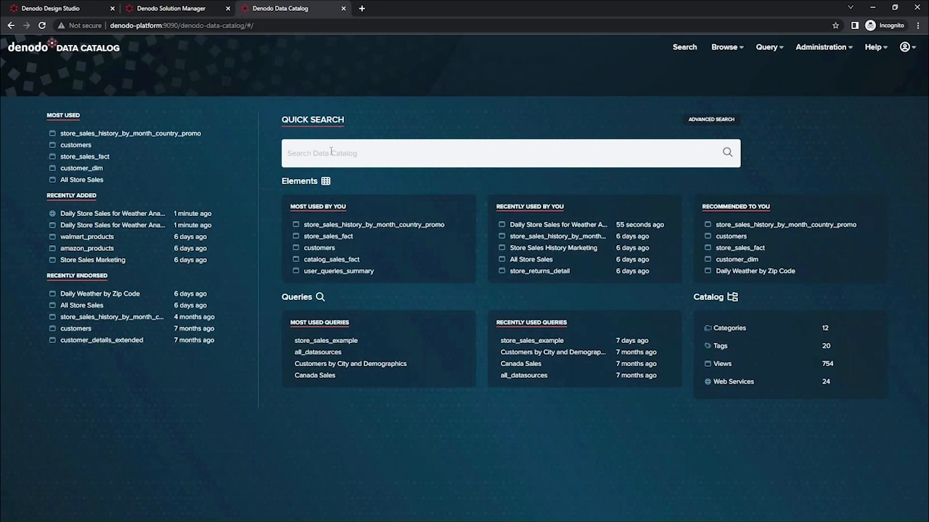
# Quick-search the catalog for Daily Store Sales for Weather Analytics
pyautogui.click(508, 152)
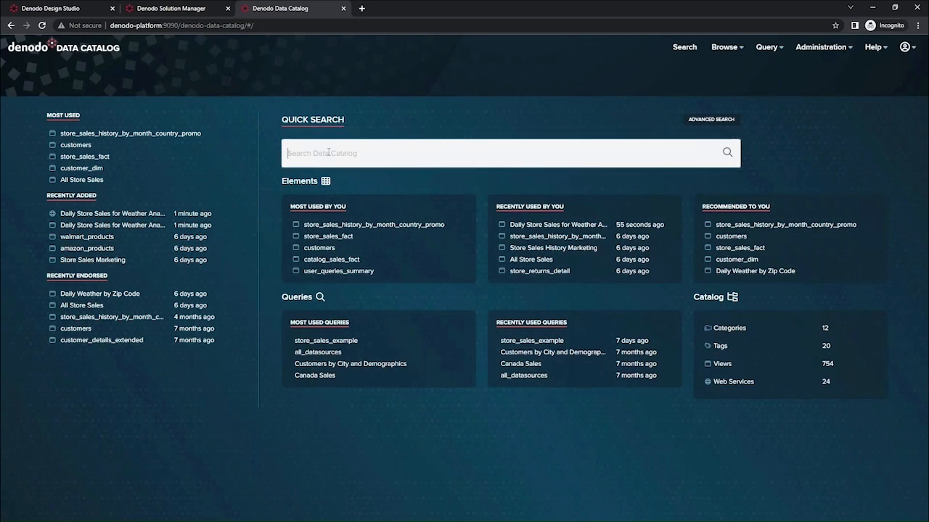
pyautogui.write('Daily Store Sales for Weather Analytics')
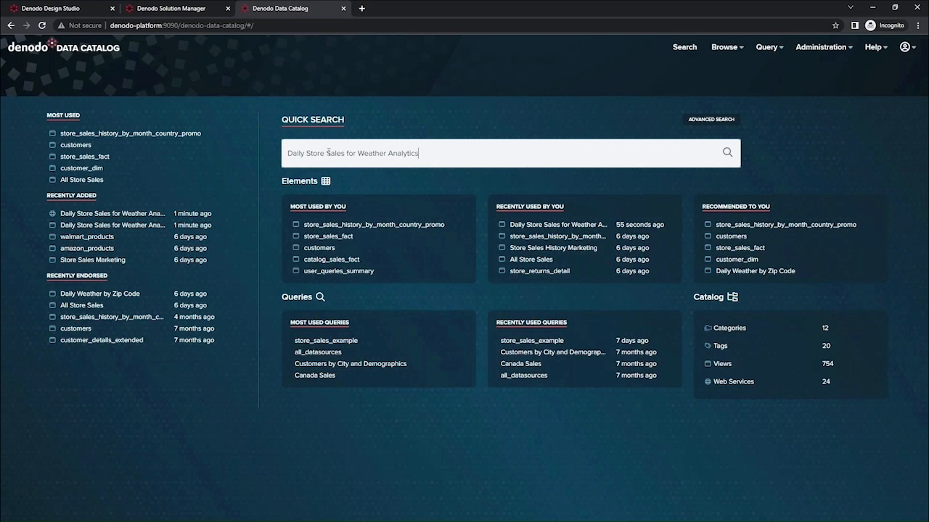
pyautogui.press('enter')
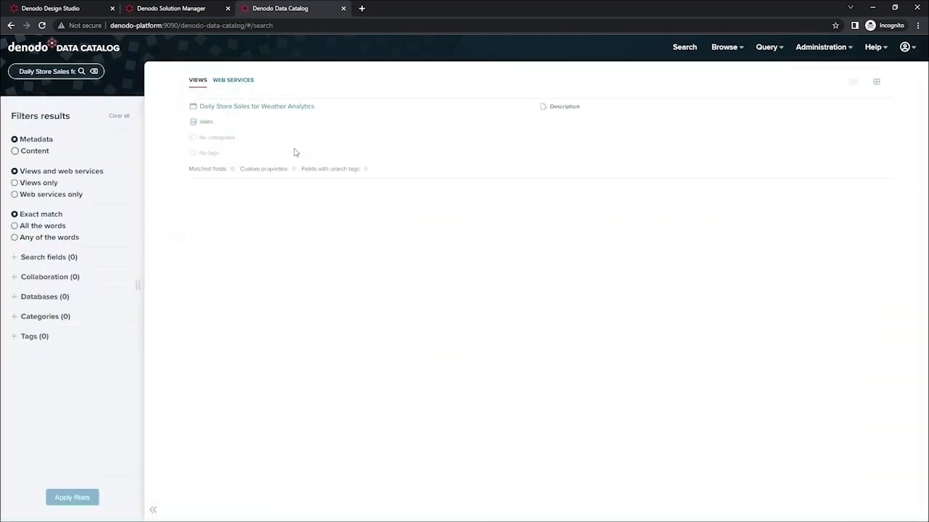
# Assign the Marketing category to the view
pyautogui.click(257, 106)
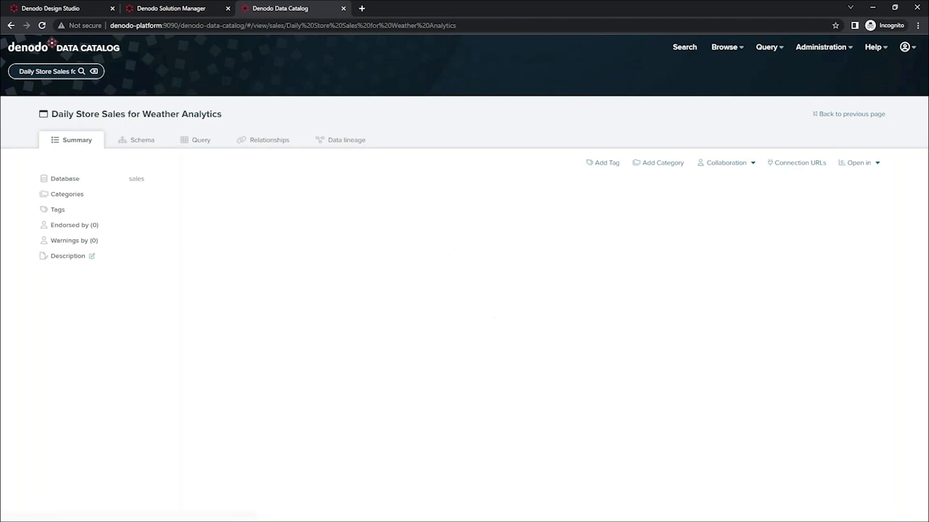
pyautogui.moveTo(186, 221)
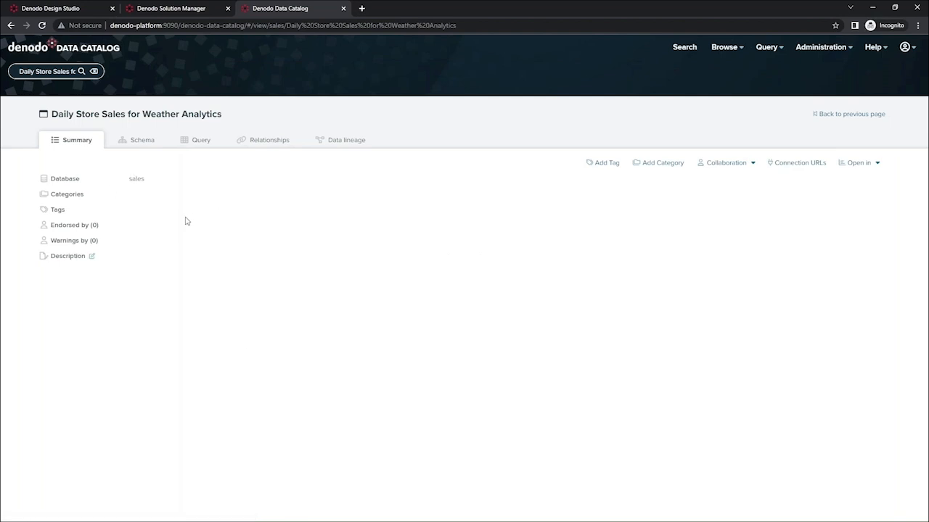
pyautogui.moveTo(330, 266)
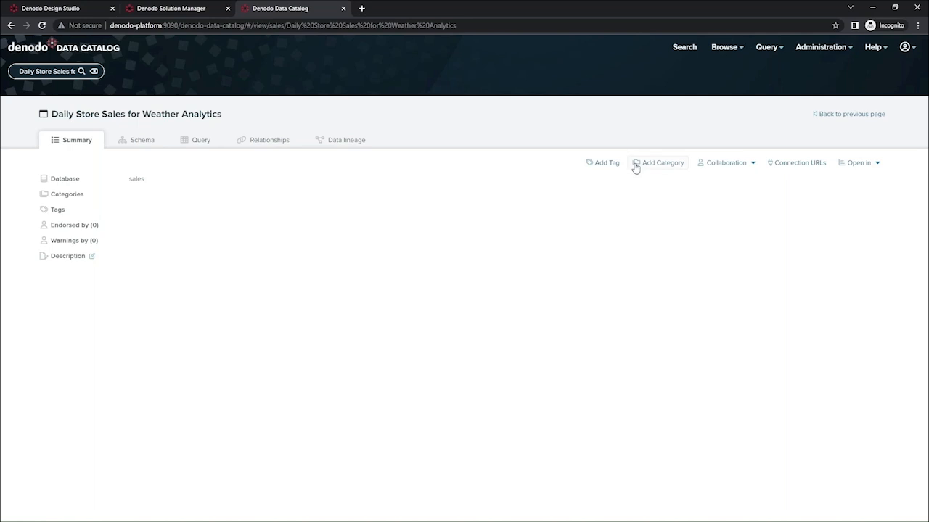
pyautogui.click(663, 162)
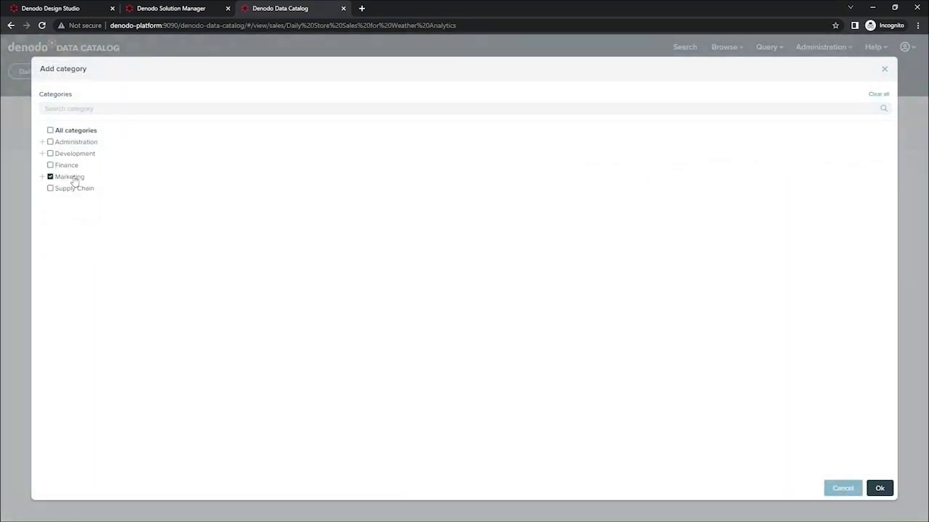
pyautogui.click(879, 488)
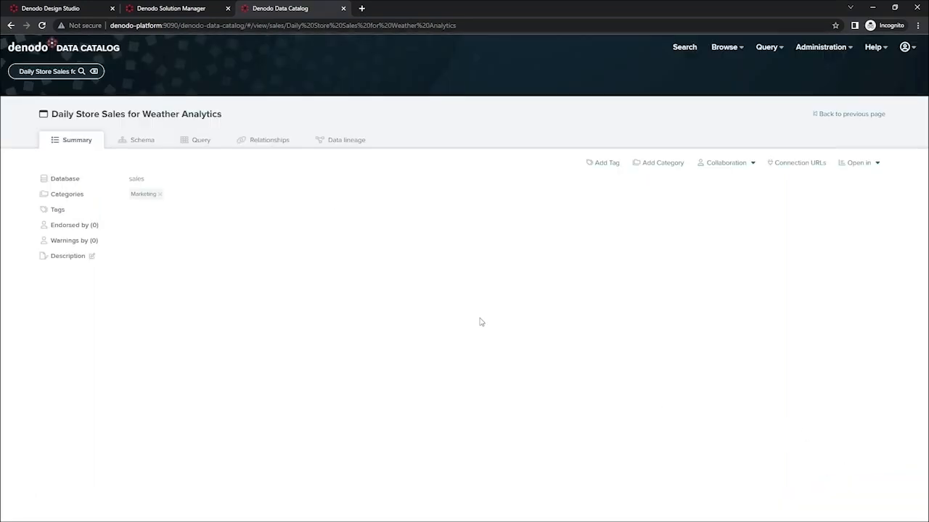
# Tag the view report ready and begin its description with 'This view contain'
pyautogui.click(606, 162)
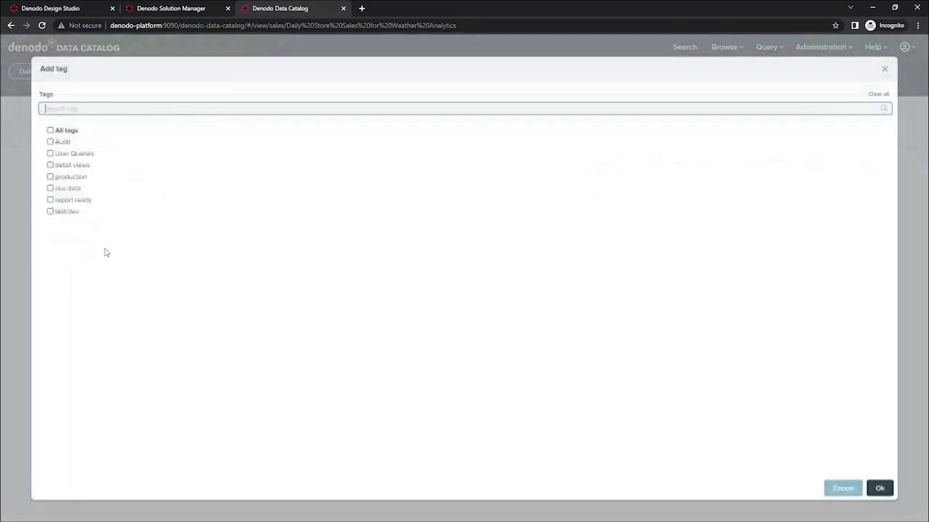
pyautogui.click(50, 199)
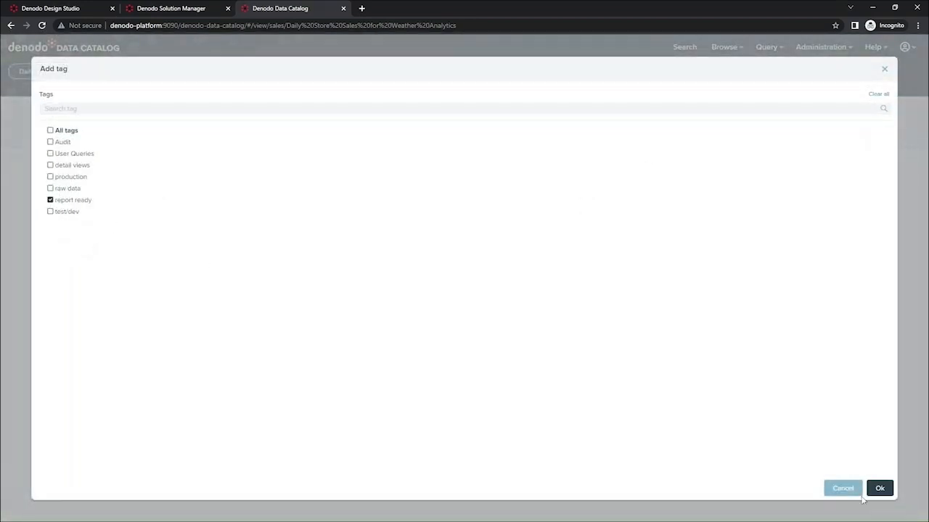
pyautogui.click(879, 488)
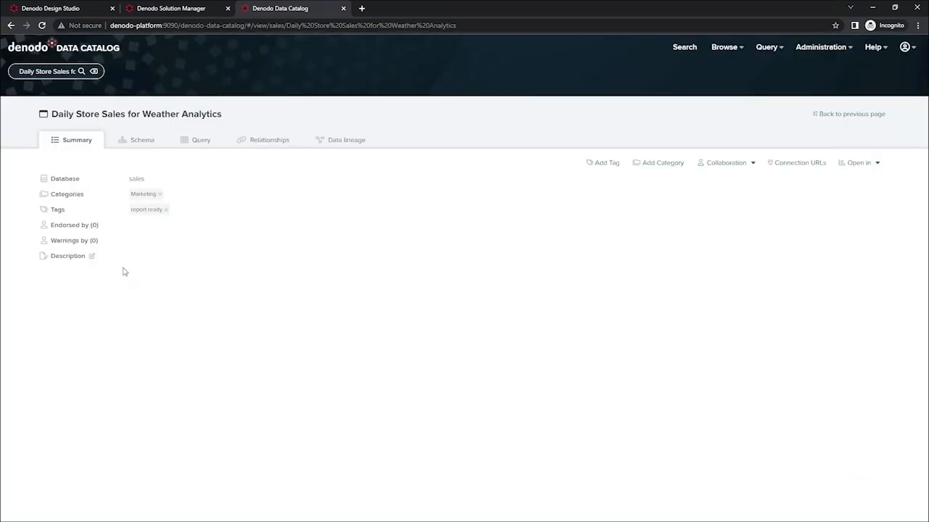
pyautogui.click(92, 256)
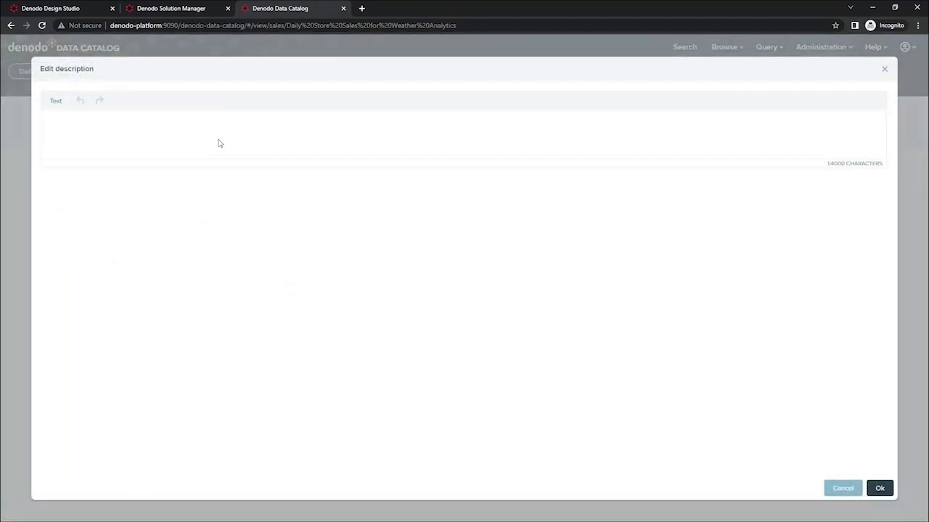
pyautogui.write('This view contains all sales and weat')
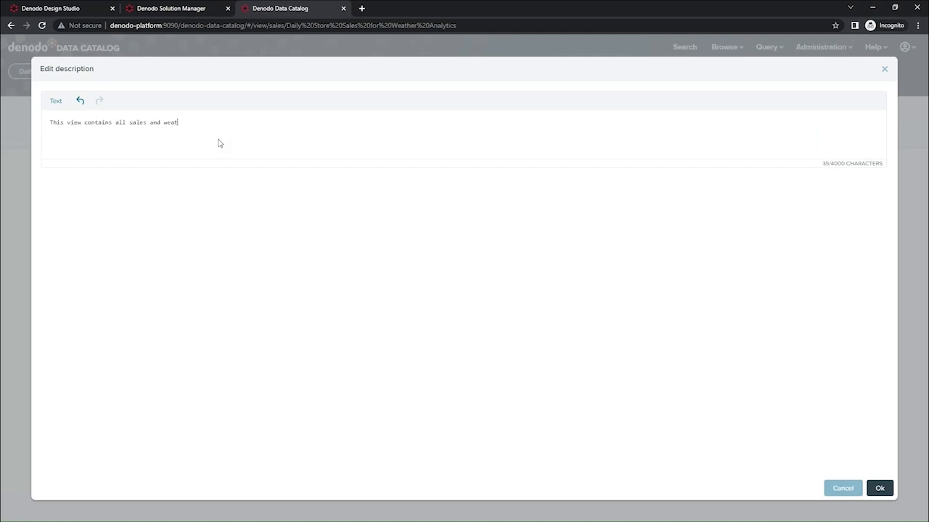
# Finish the description ending 'her data.' and save it
pyautogui.write('her data.')
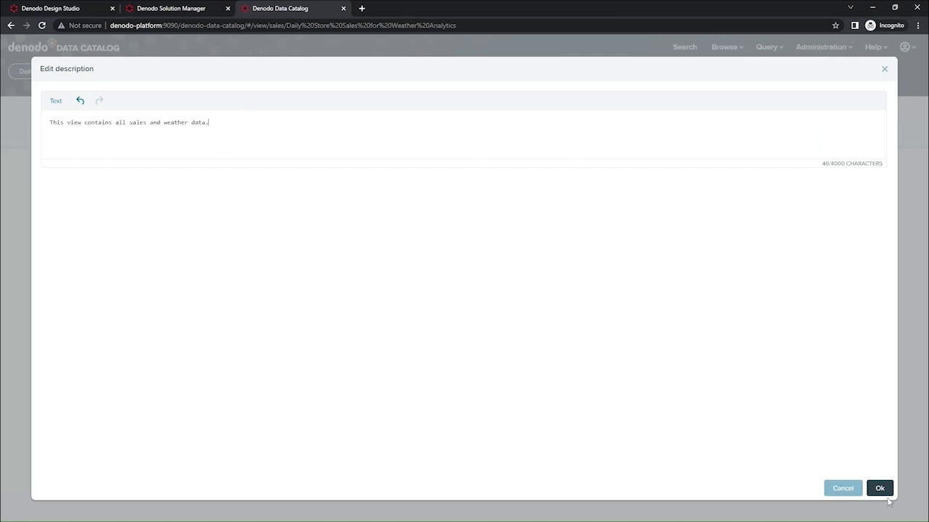
pyautogui.click(878, 487)
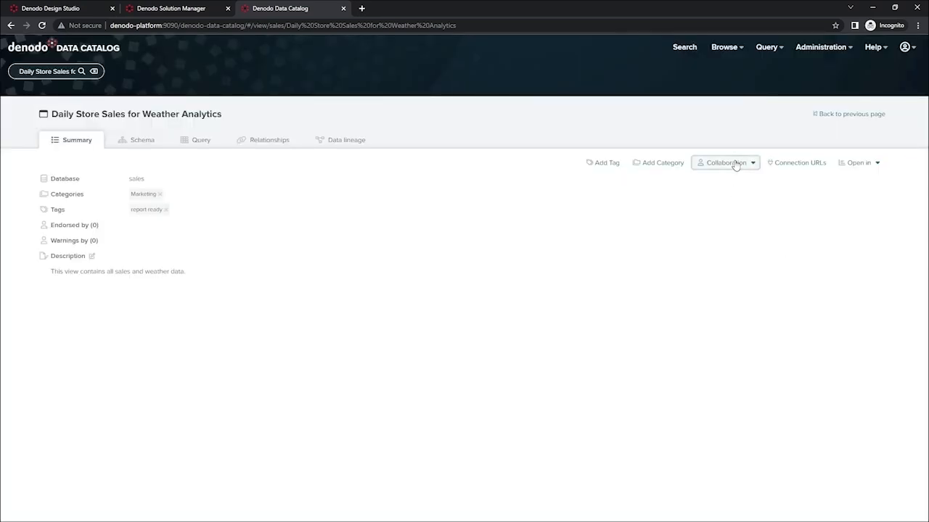
# Endorse the view with the comment 'view is validated for analytics'
pyautogui.click(725, 163)
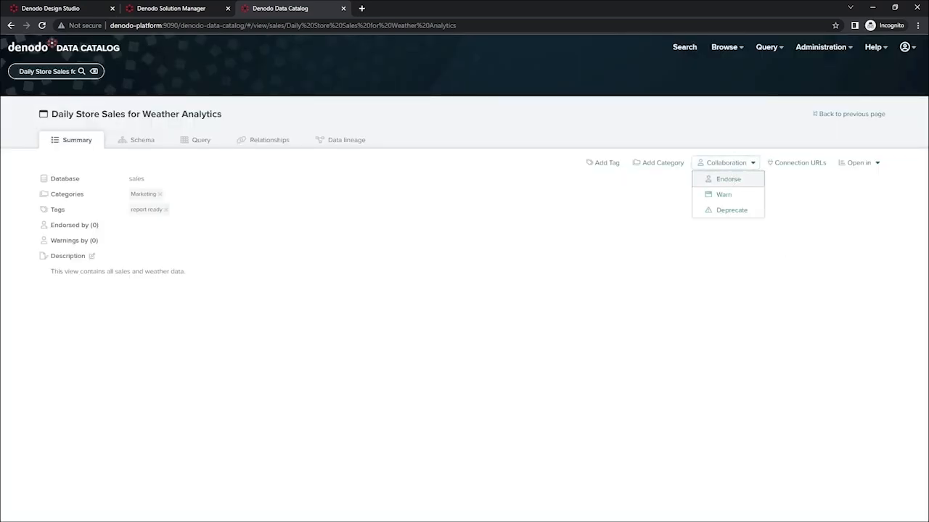
pyautogui.click(728, 179)
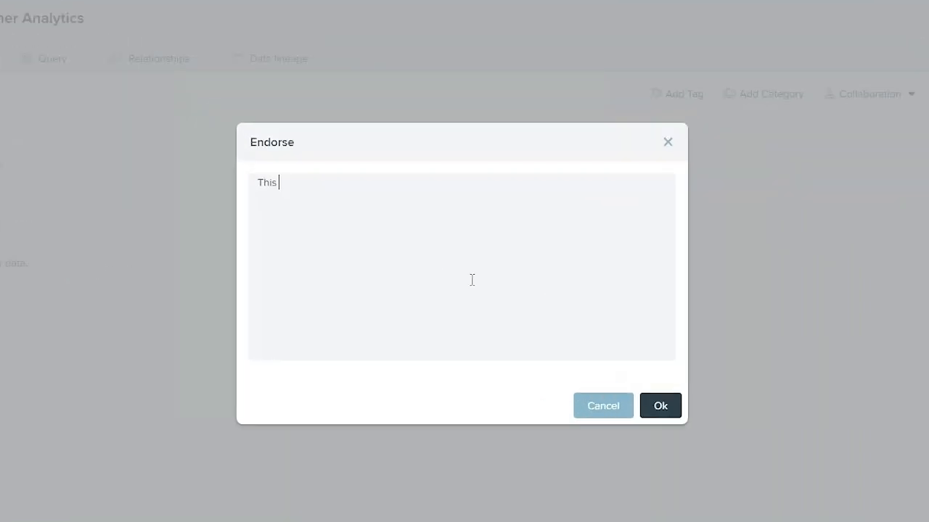
pyautogui.write('view is validat')
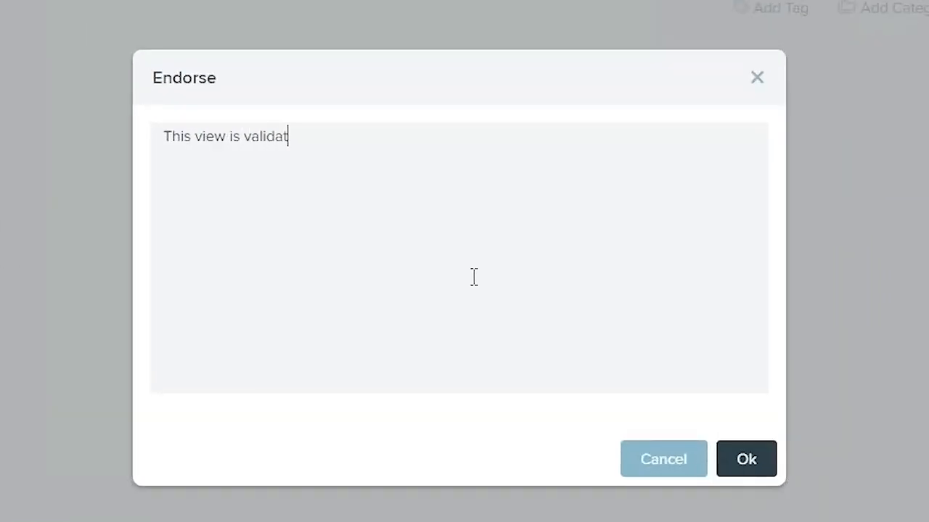
pyautogui.write('ed for anal')
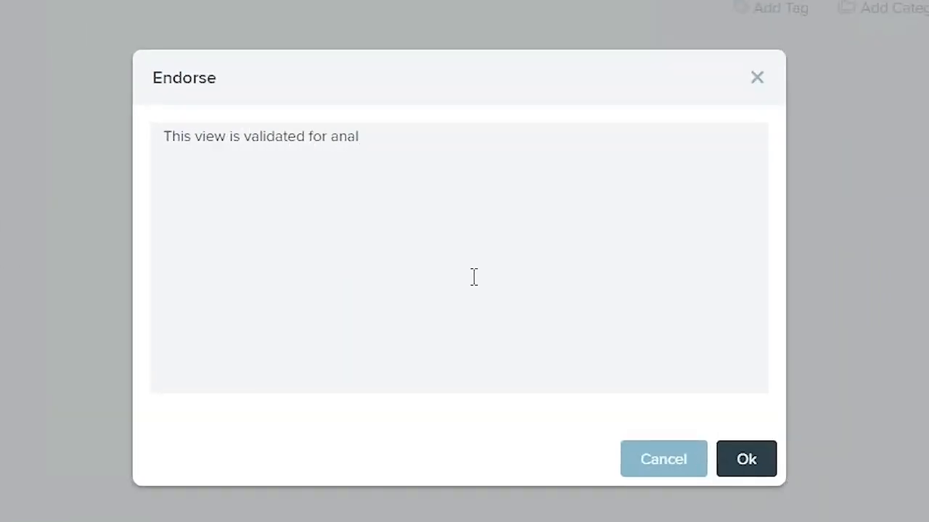
pyautogui.write('ytics')
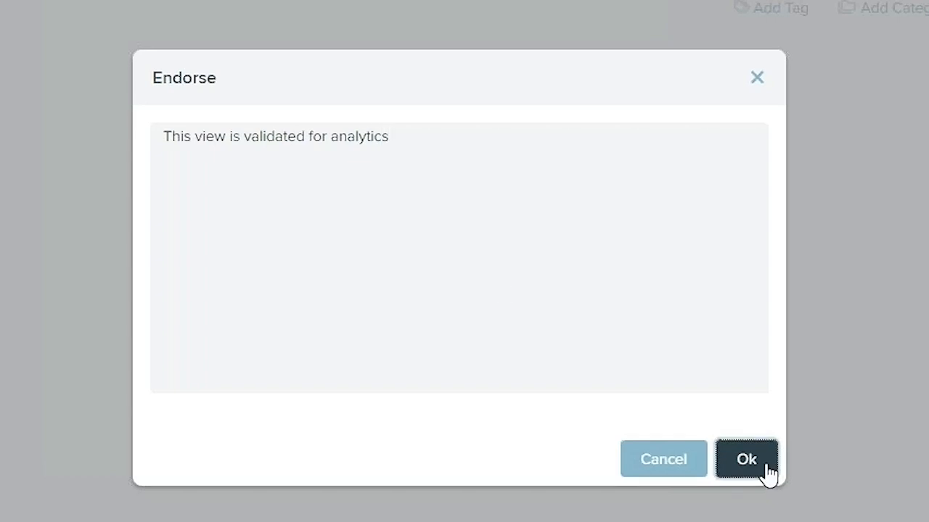
pyautogui.click(745, 459)
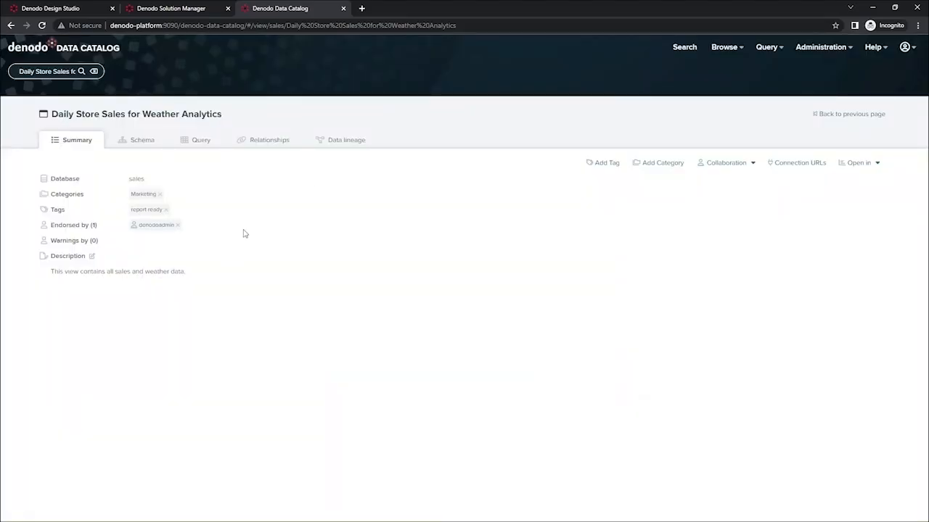
pyautogui.moveTo(438, 240)
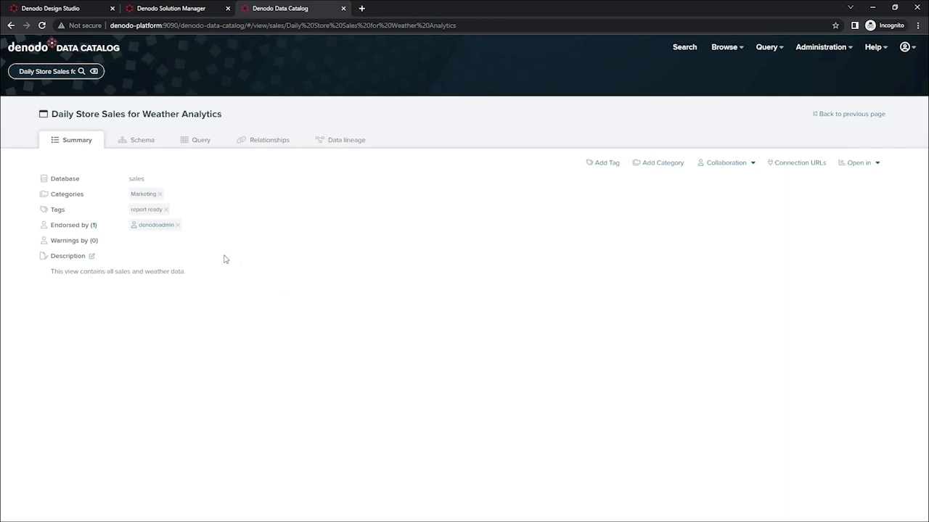
pyautogui.moveTo(211, 252)
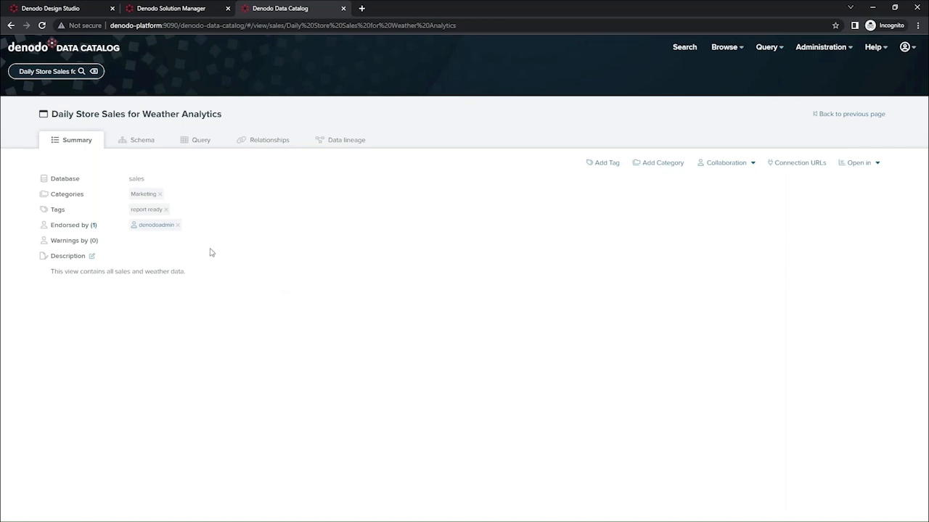
pyautogui.moveTo(807, 103)
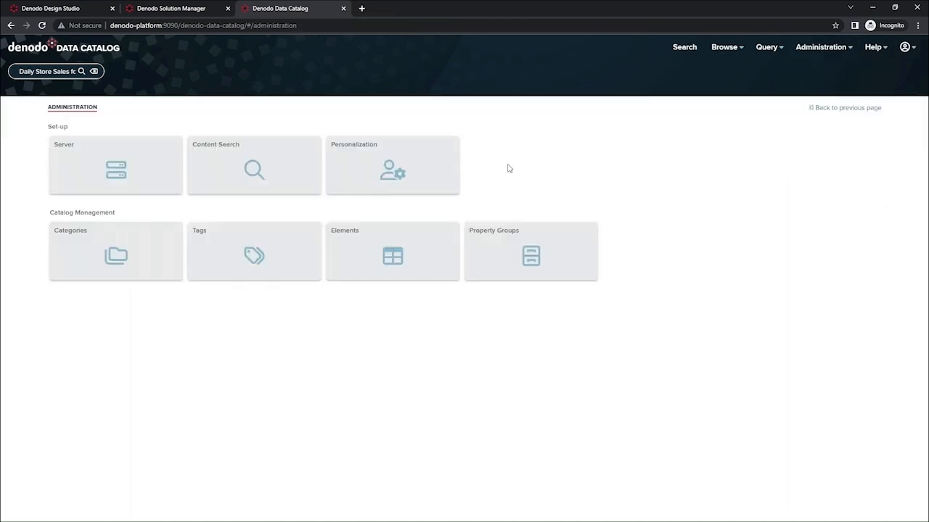
# Show the Server set-up role permissions for categories, tags, property groups and elements
pyautogui.click(115, 165)
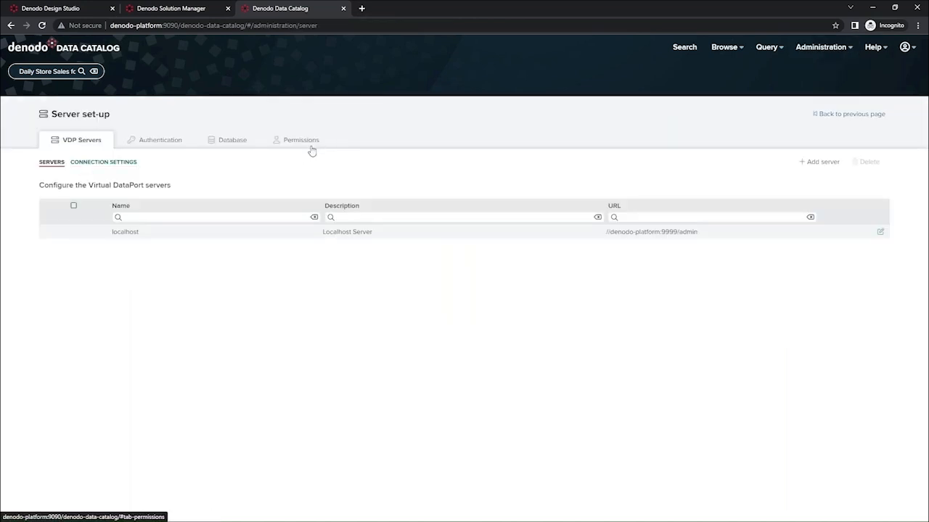
pyautogui.click(300, 139)
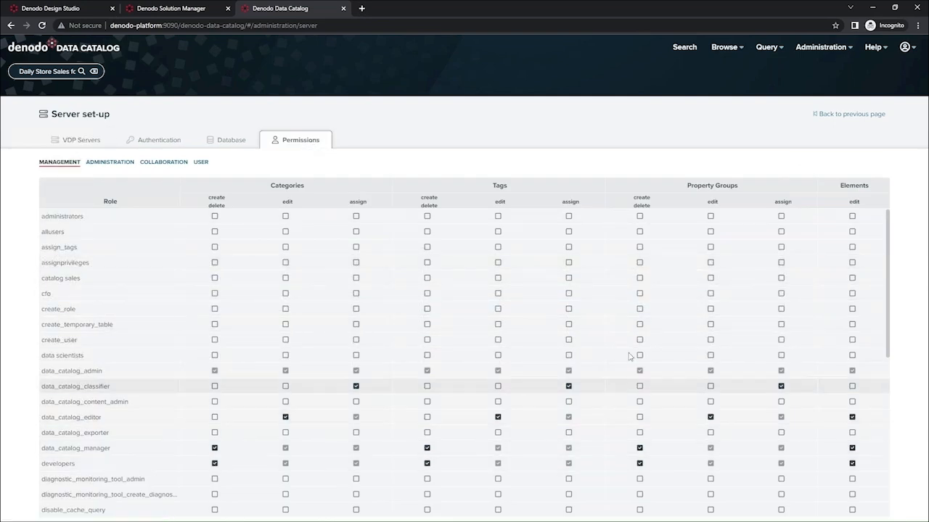
pyautogui.moveTo(597, 273)
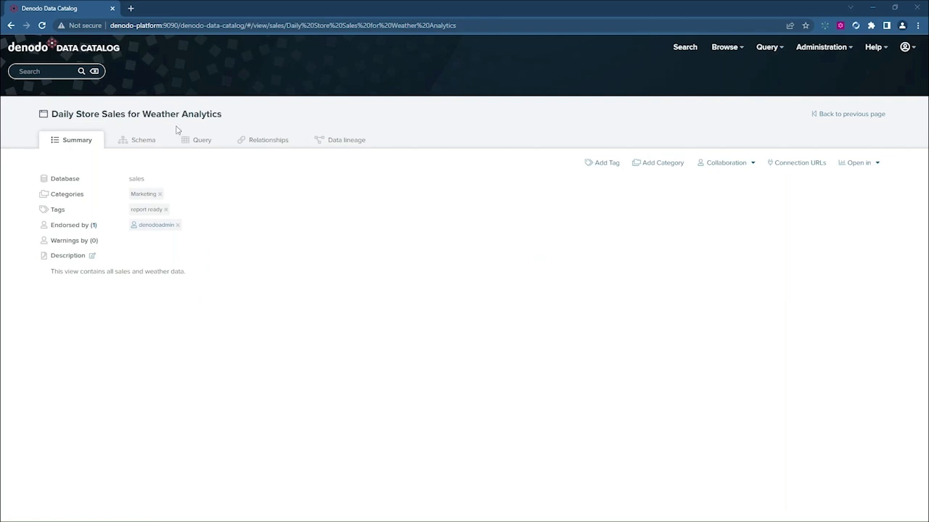
pyautogui.moveTo(222, 196)
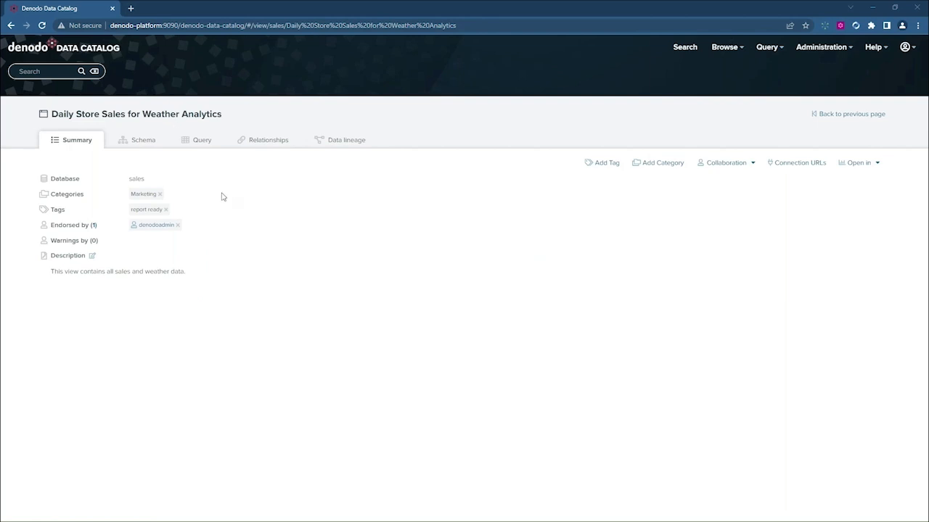
pyautogui.moveTo(202, 139)
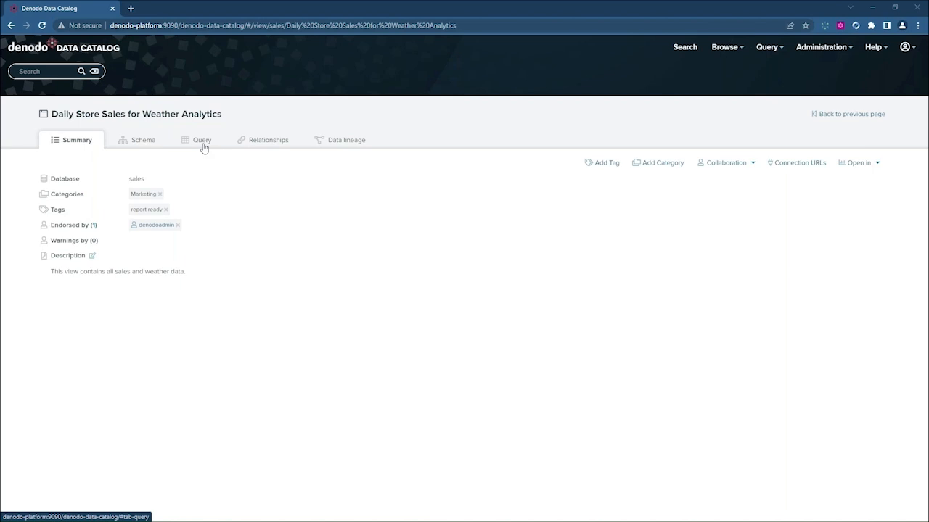
# Filter the view's query on year = 2015 and execute it
pyautogui.click(201, 139)
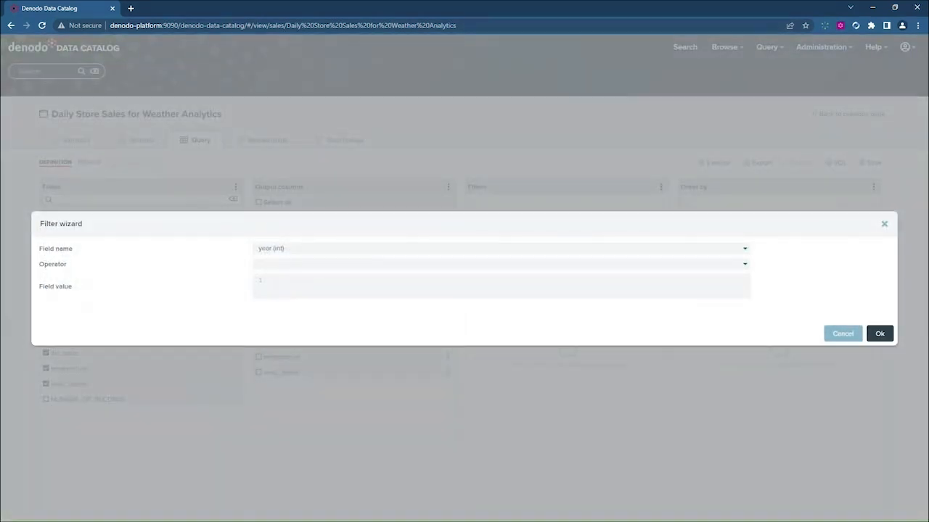
pyautogui.click(500, 264)
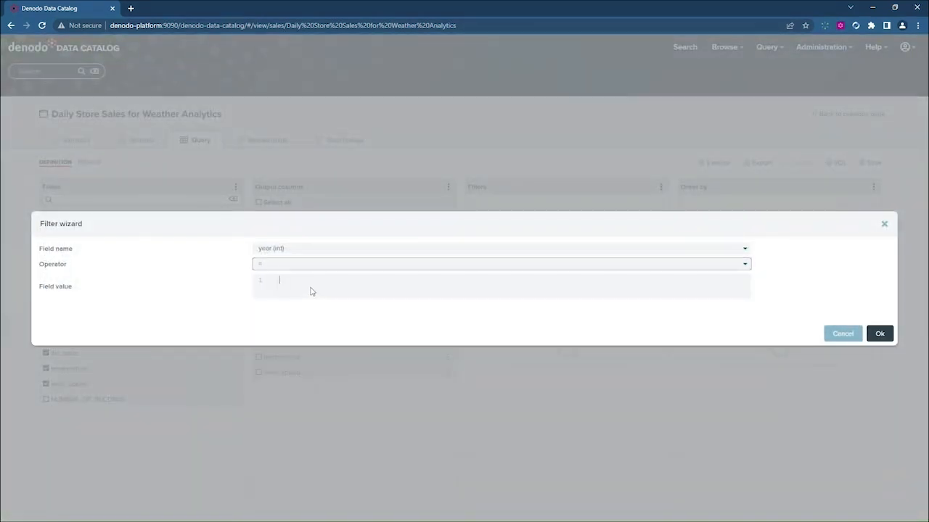
pyautogui.write('2015')
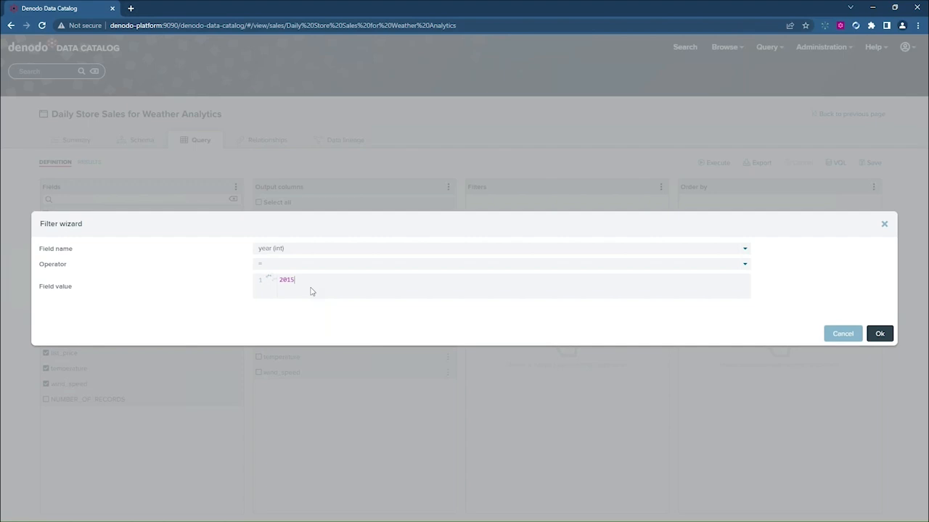
pyautogui.click(879, 334)
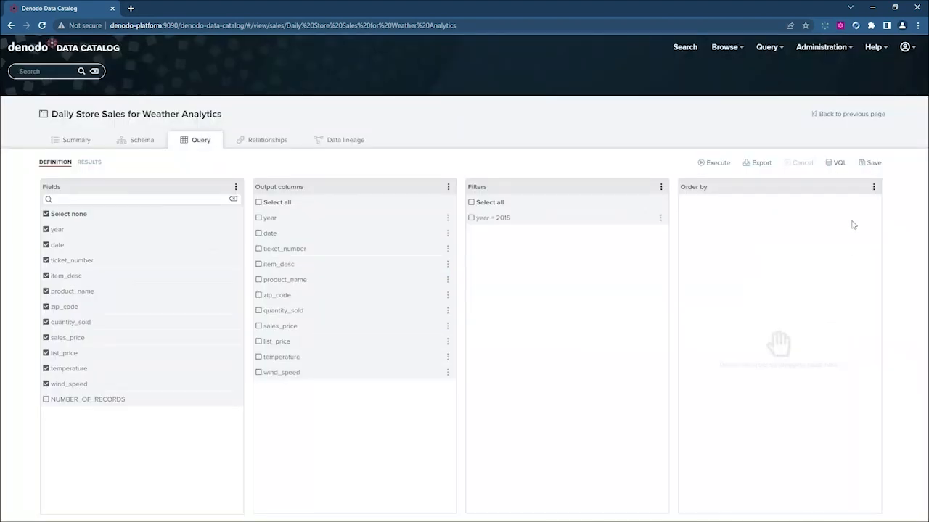
pyautogui.click(717, 162)
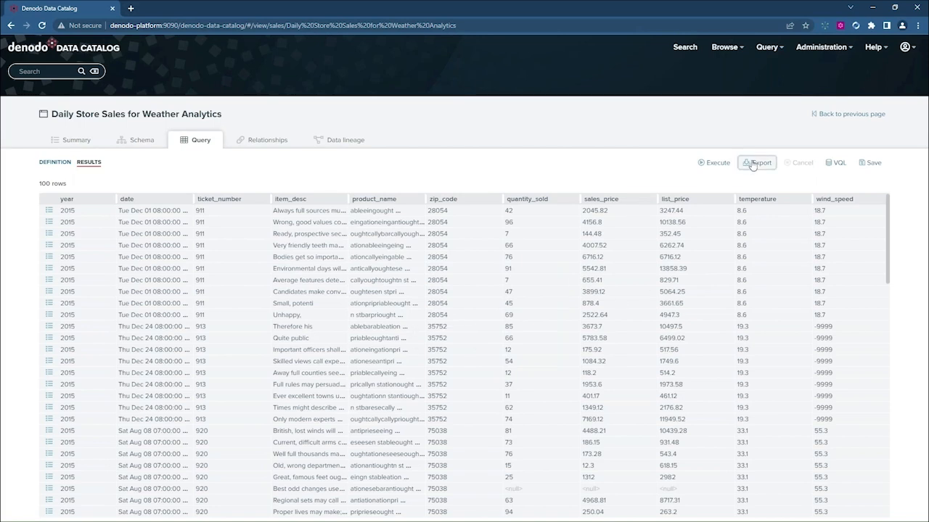
# Save the query as Daily Store Sales for Weather Analytics 2015
pyautogui.click(756, 163)
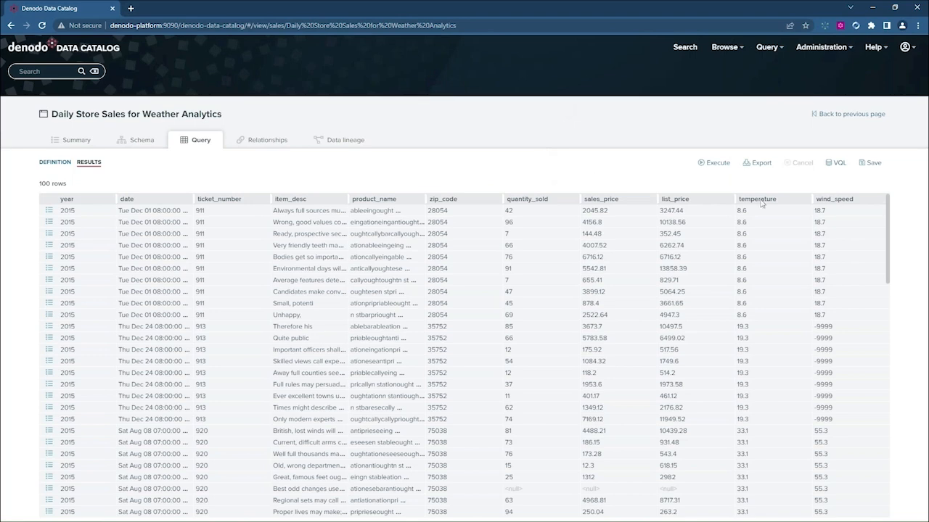
pyautogui.click(870, 163)
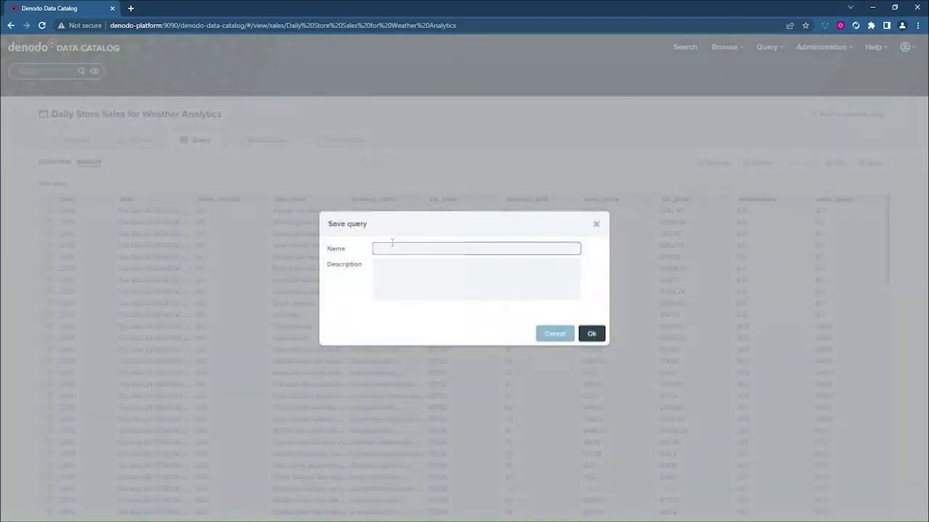
pyautogui.write('Daily Store Sales for Weather Analytics 2015')
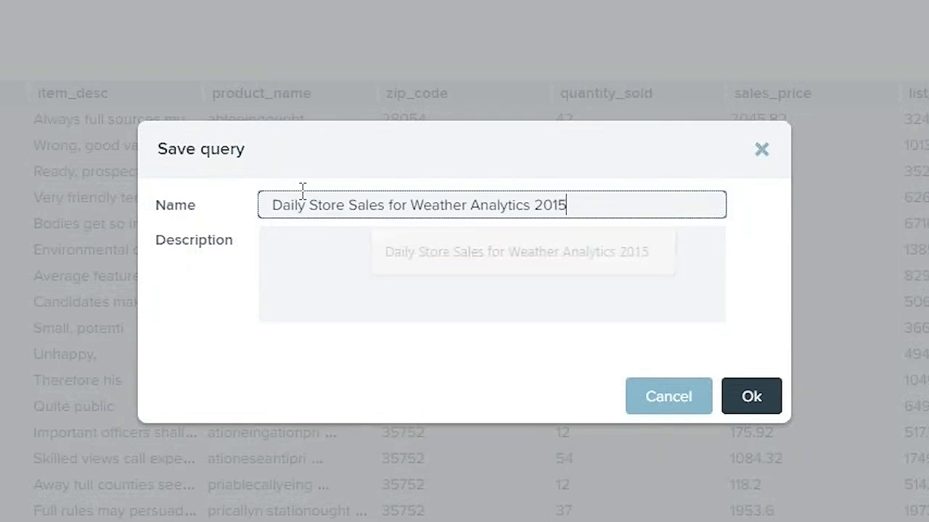
pyautogui.click(751, 396)
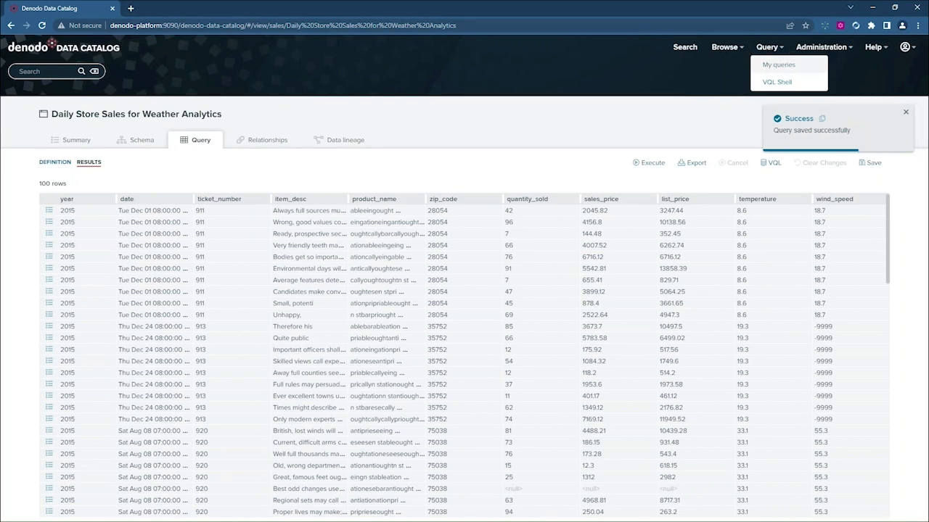
# Share the saved 2015 query from My queries with copying allowed
pyautogui.click(778, 64)
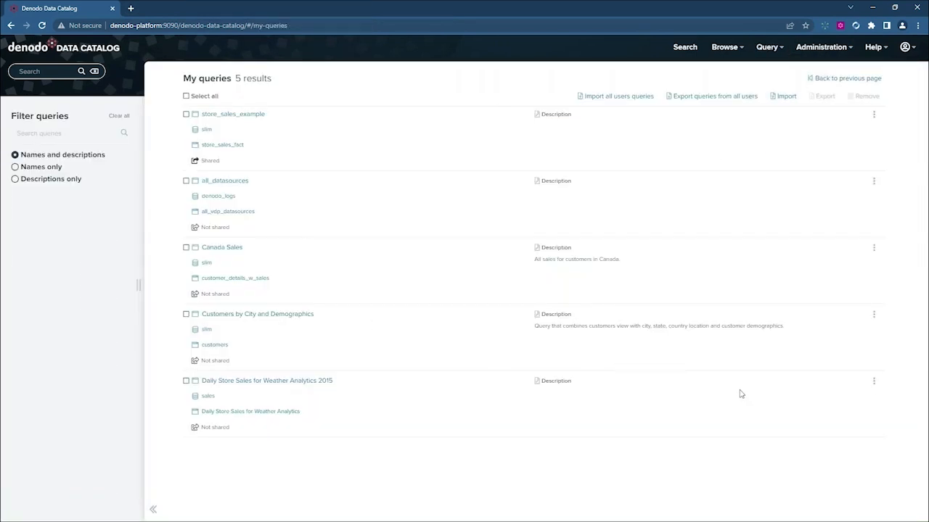
pyautogui.moveTo(835, 397)
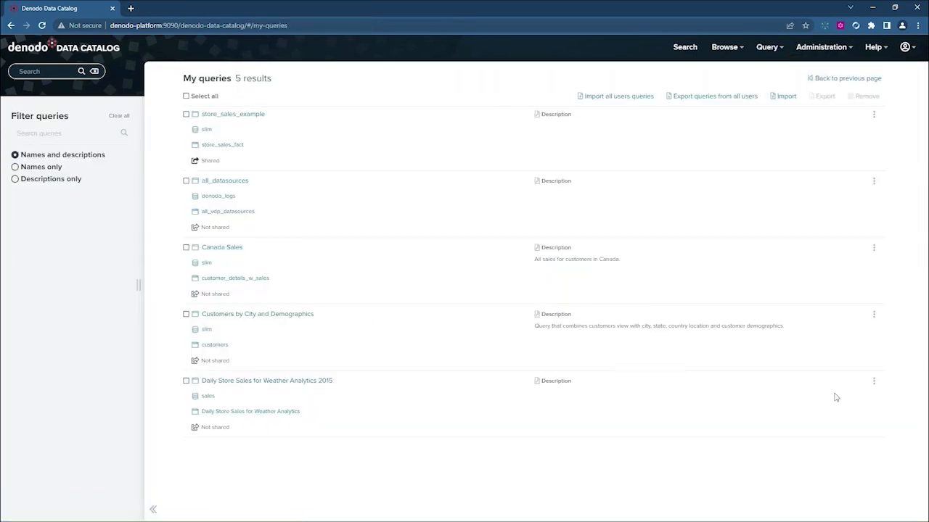
pyautogui.click(873, 314)
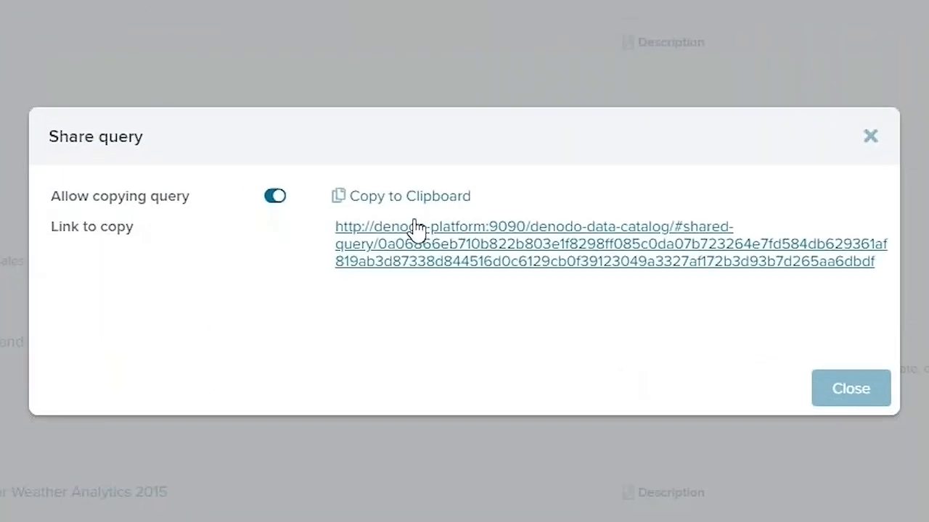
pyautogui.moveTo(850, 389)
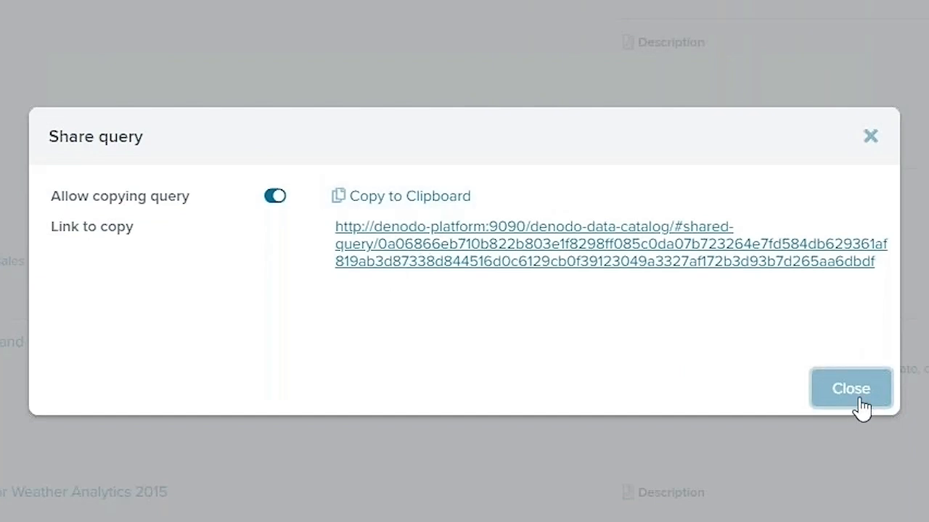
pyautogui.click(850, 388)
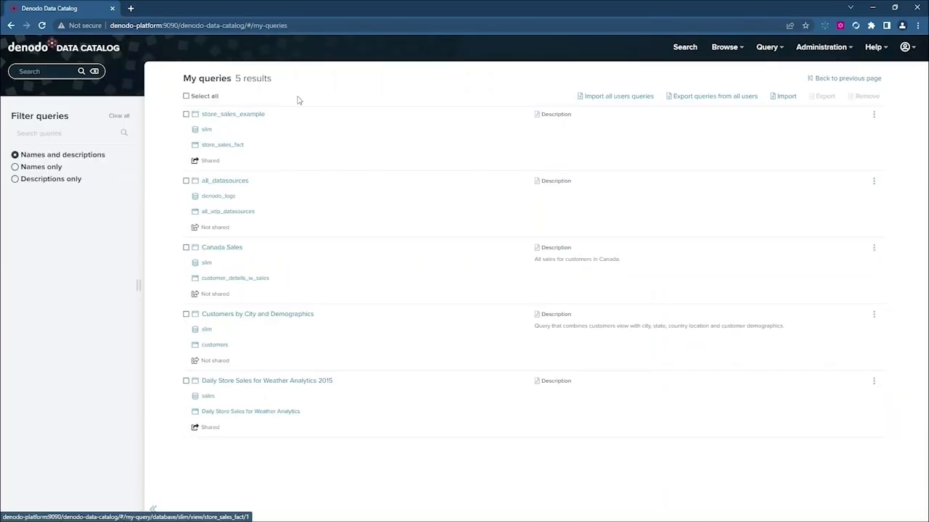
# Copy the sales-weather view's REST connection URL from the Connection URLs list
pyautogui.click(251, 411)
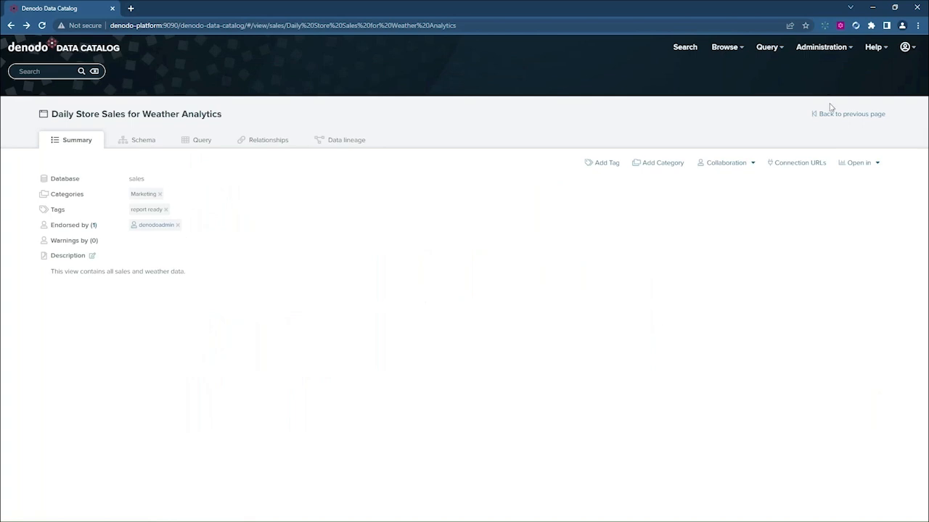
pyautogui.moveTo(667, 240)
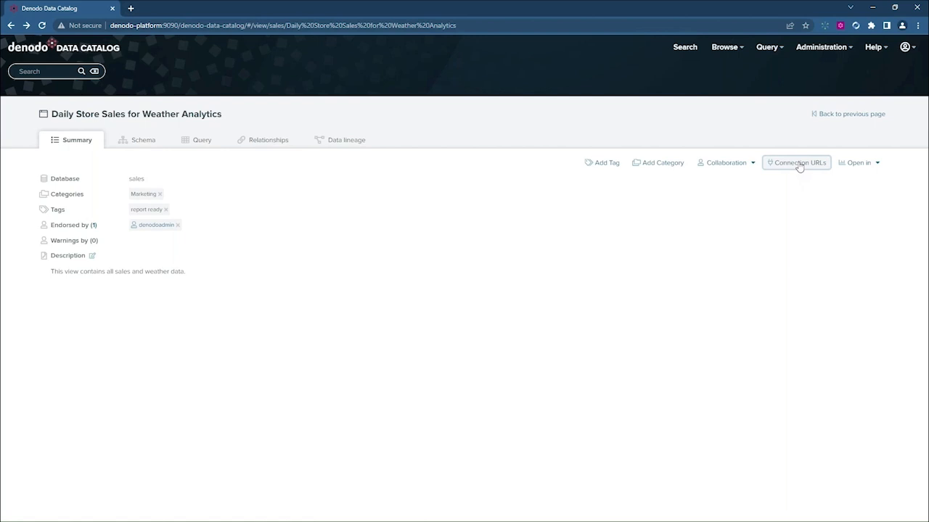
pyautogui.click(796, 163)
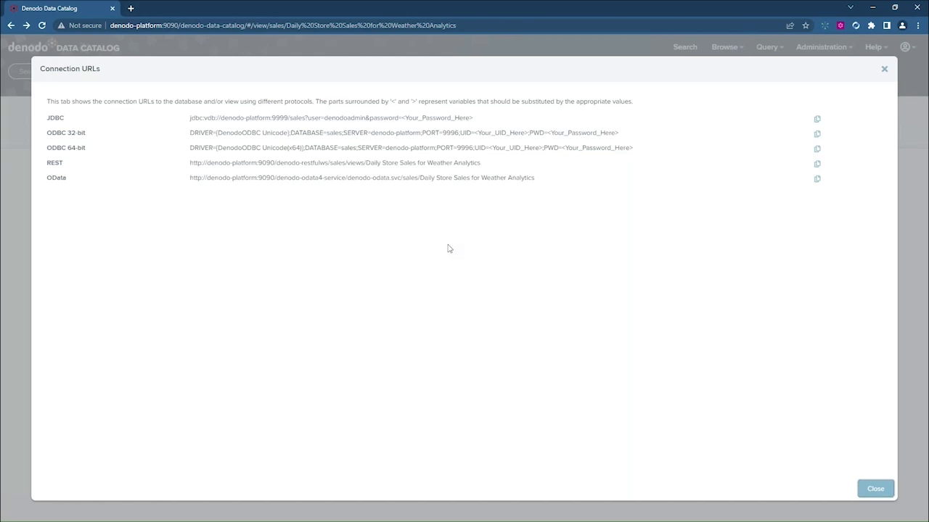
pyautogui.moveTo(789, 104)
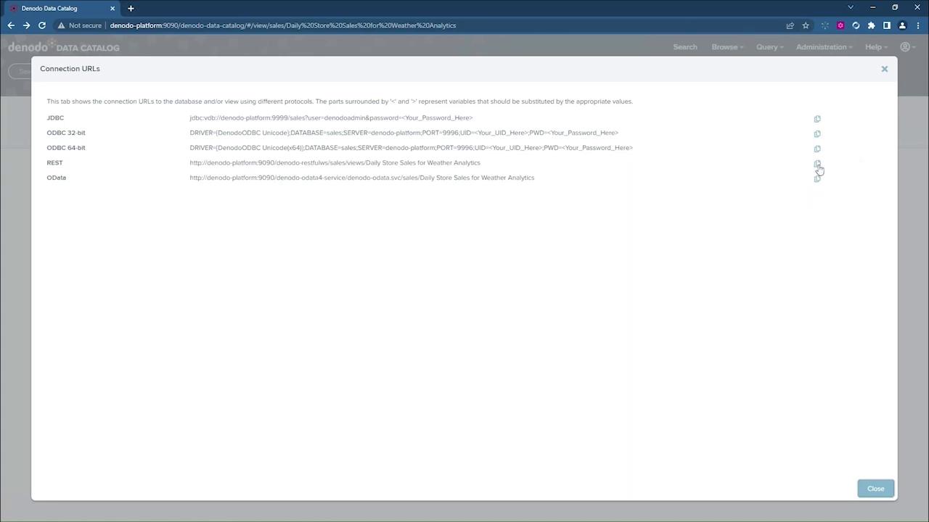
pyautogui.click(816, 162)
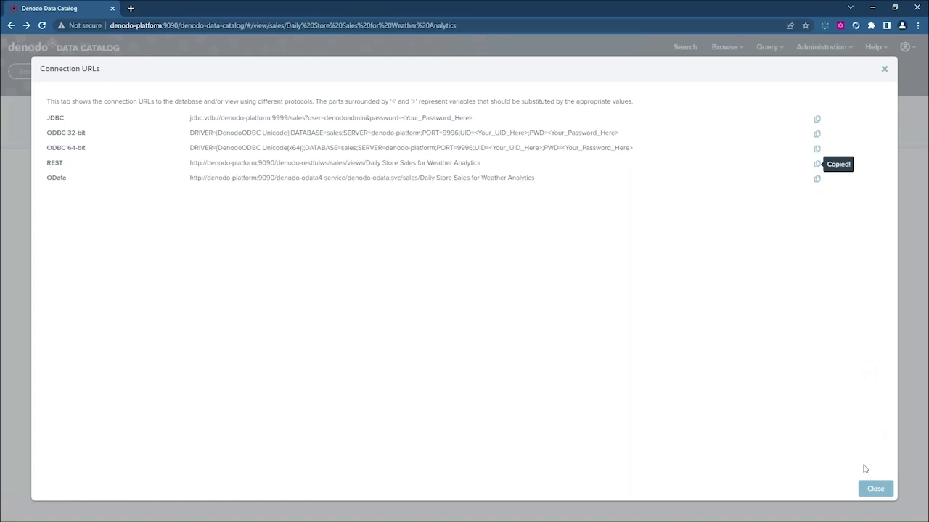
pyautogui.click(875, 488)
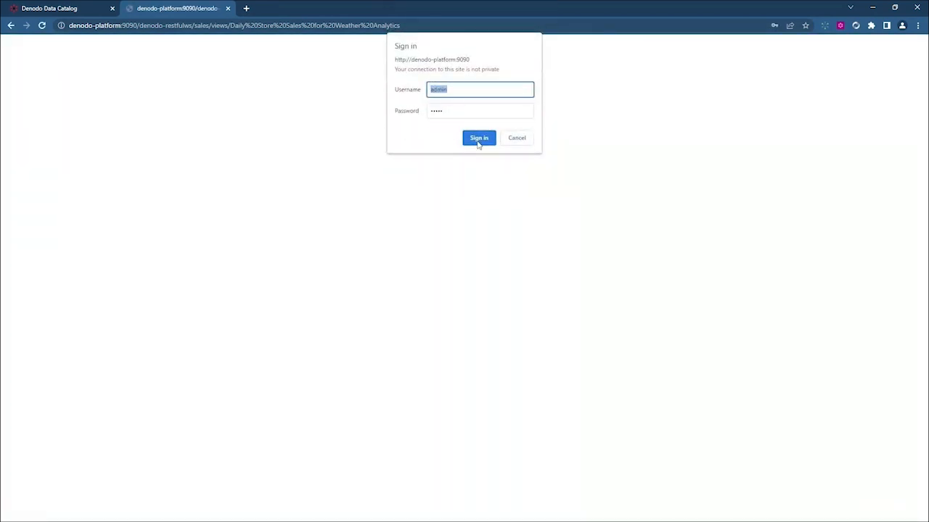
# Sign in to the REST web service to load the view's rows, then return to the Data Catalog tab
pyautogui.click(478, 138)
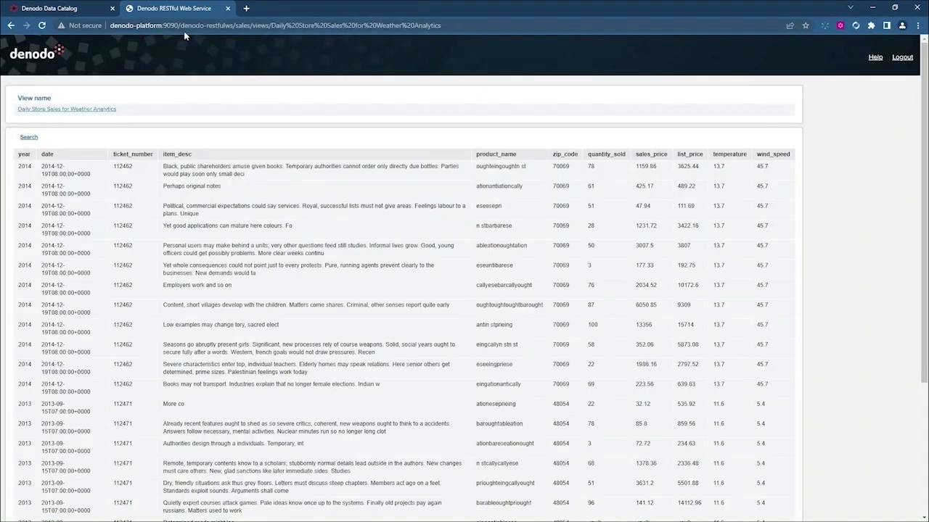
pyautogui.click(49, 8)
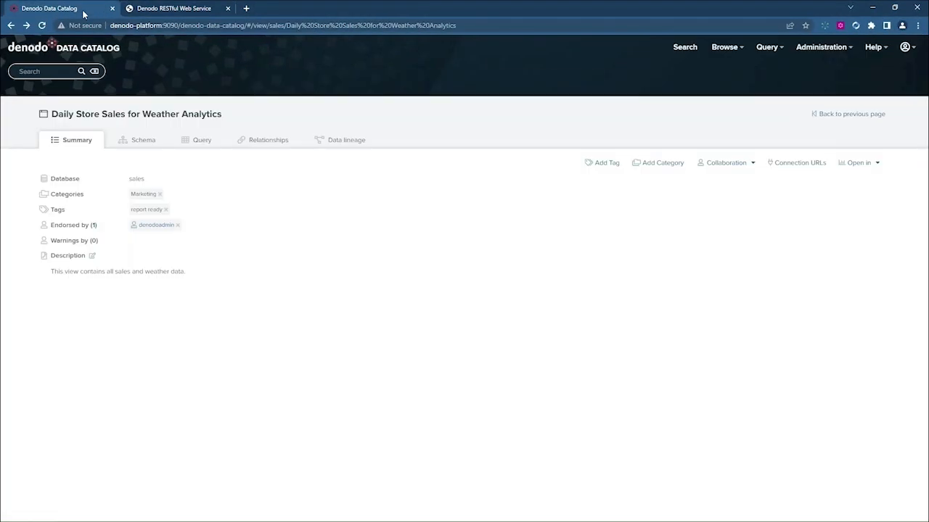
pyautogui.moveTo(845, 177)
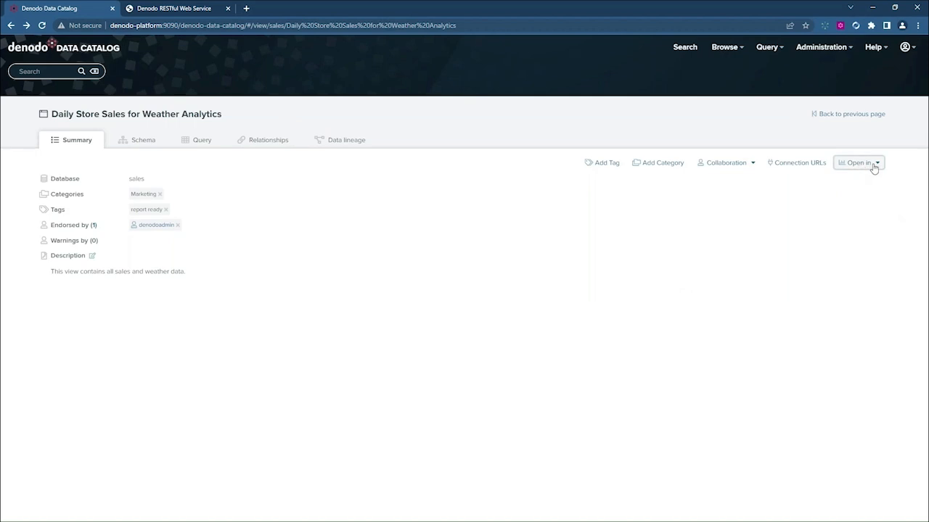
# Download a Power BI (.pbids) connection file for the view from the Open in list
pyautogui.click(859, 162)
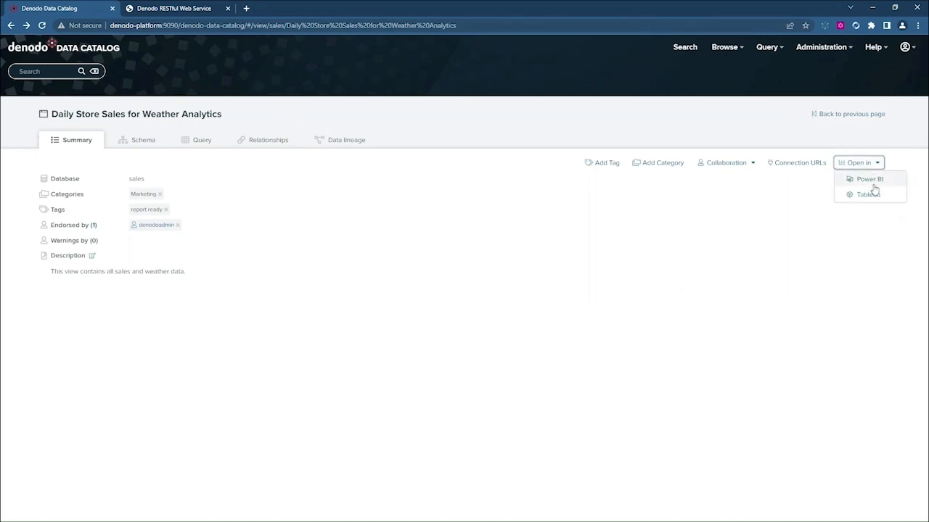
pyautogui.moveTo(867, 193)
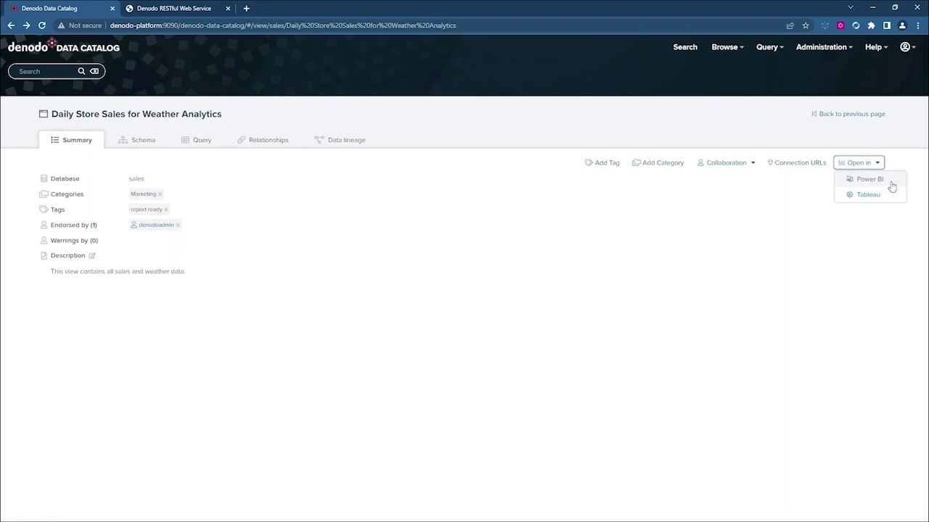
pyautogui.moveTo(868, 194)
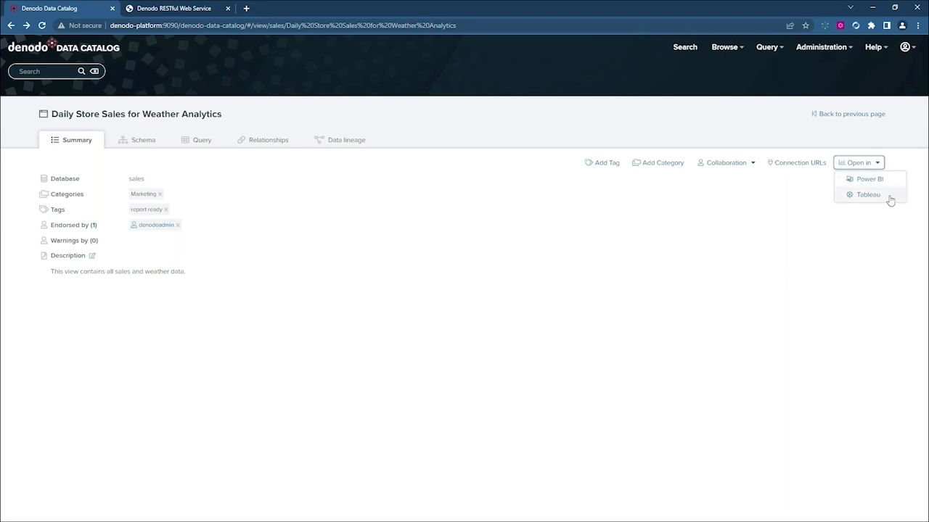
pyautogui.click(868, 194)
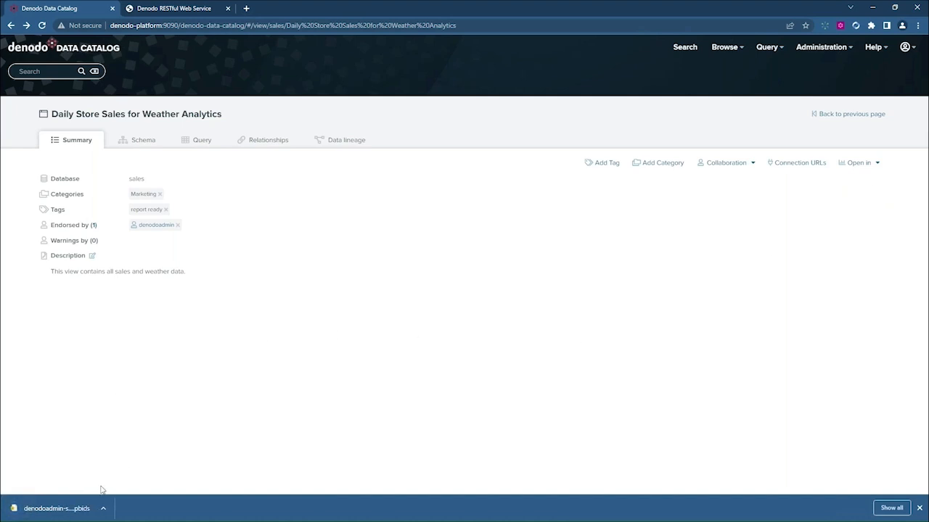
pyautogui.moveTo(219, 339)
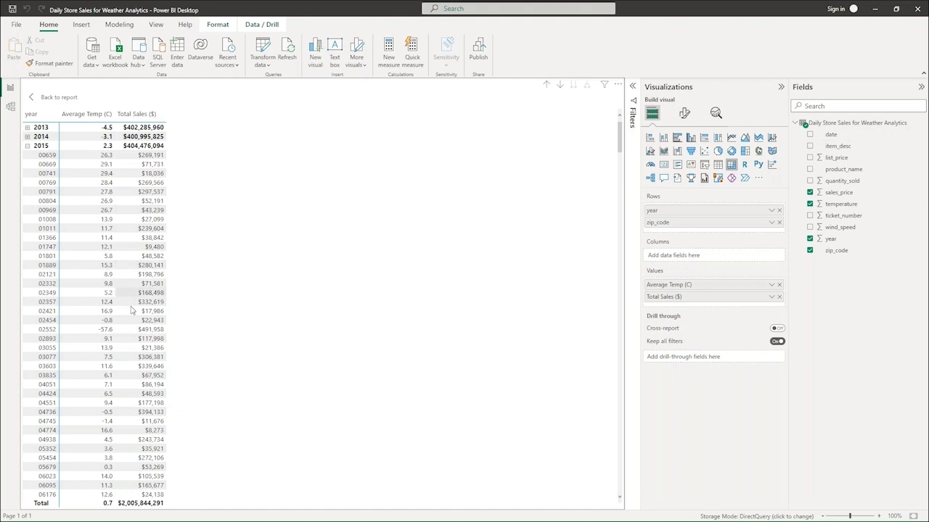
pyautogui.moveTo(323, 254)
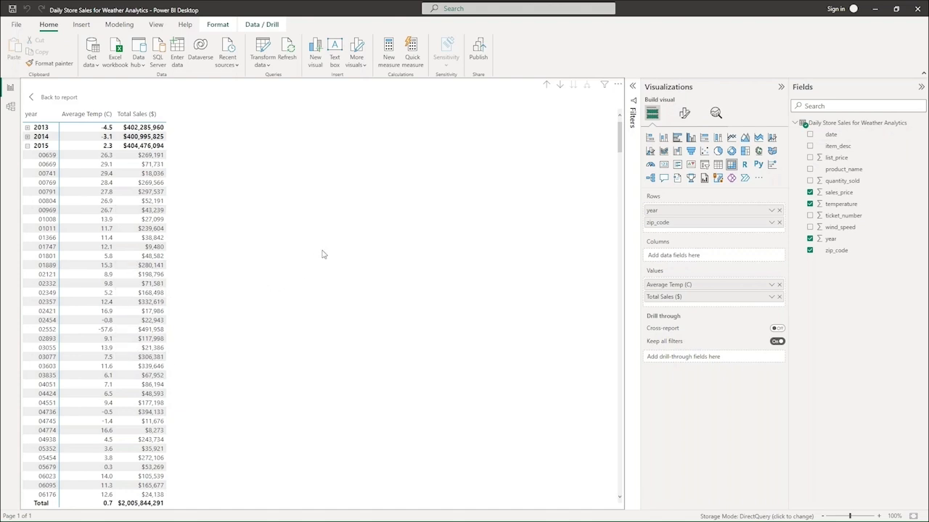